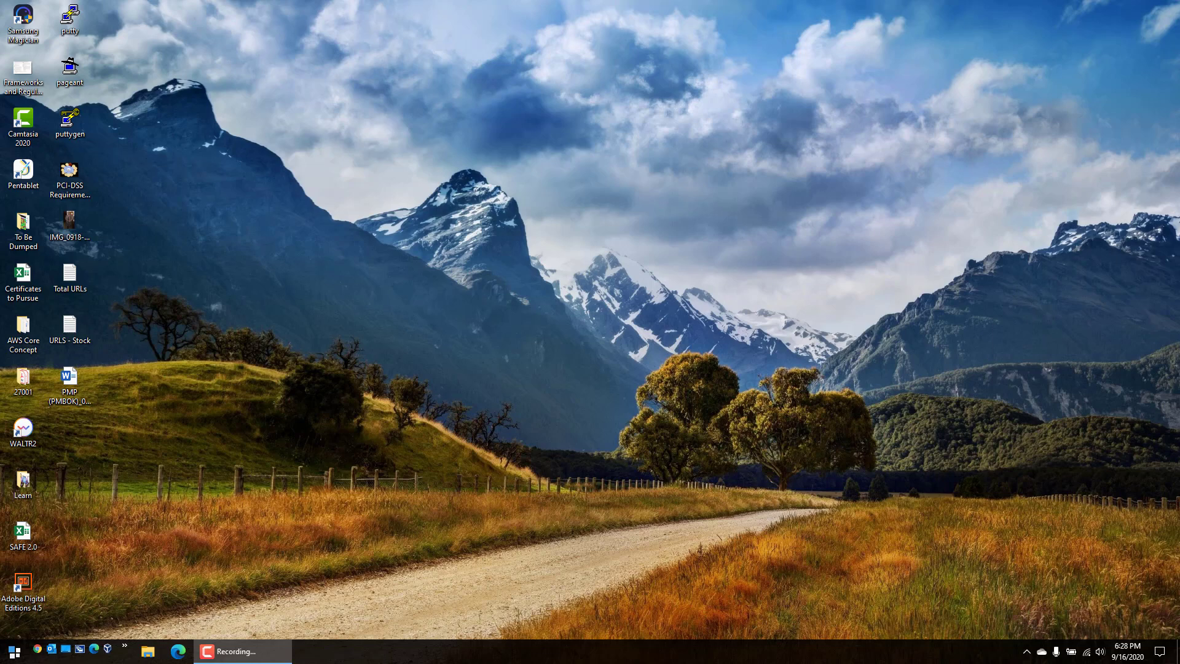
mouse_move(1138, 440)
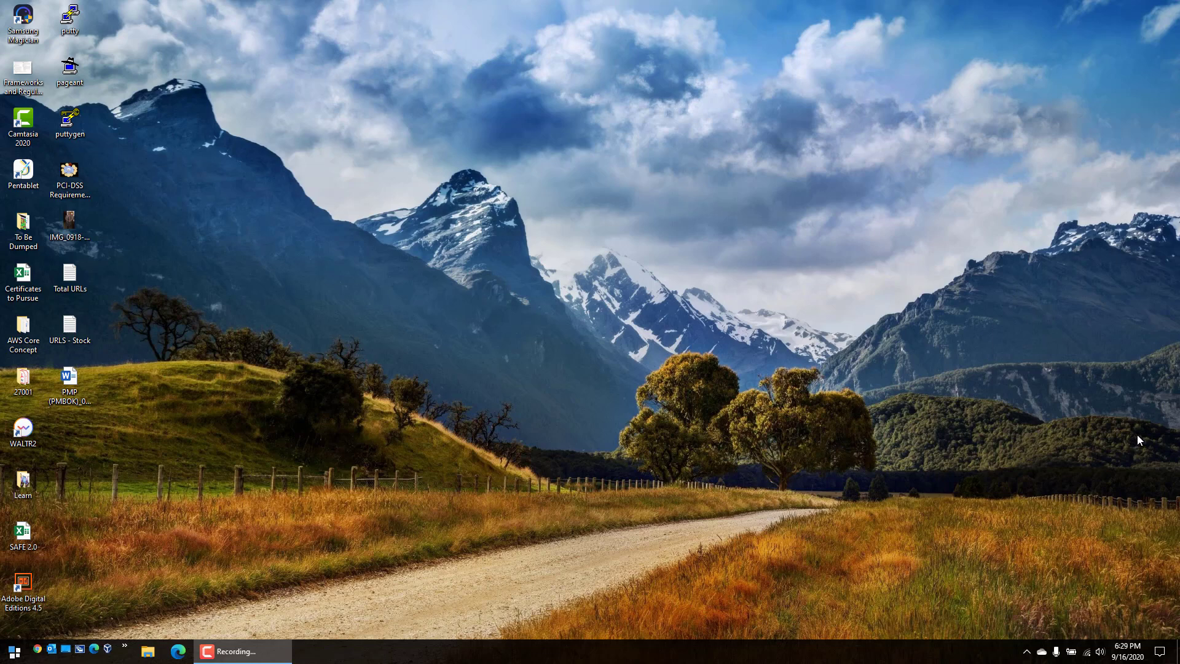
mouse_move(495, 380)
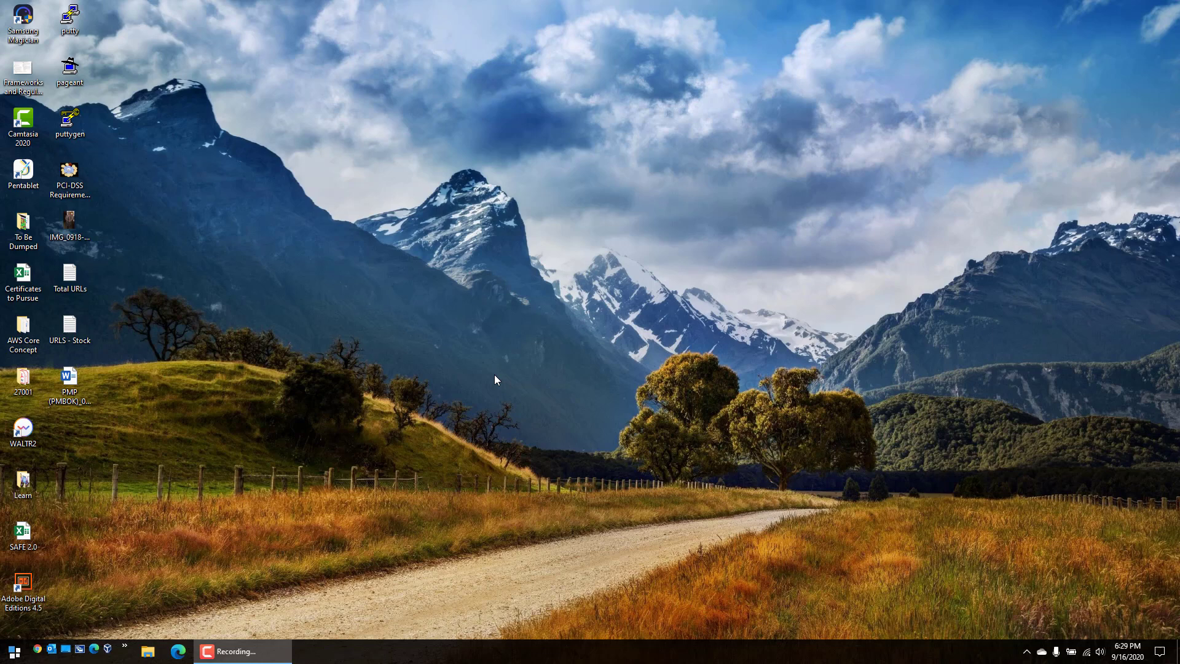
mouse_move(40, 644)
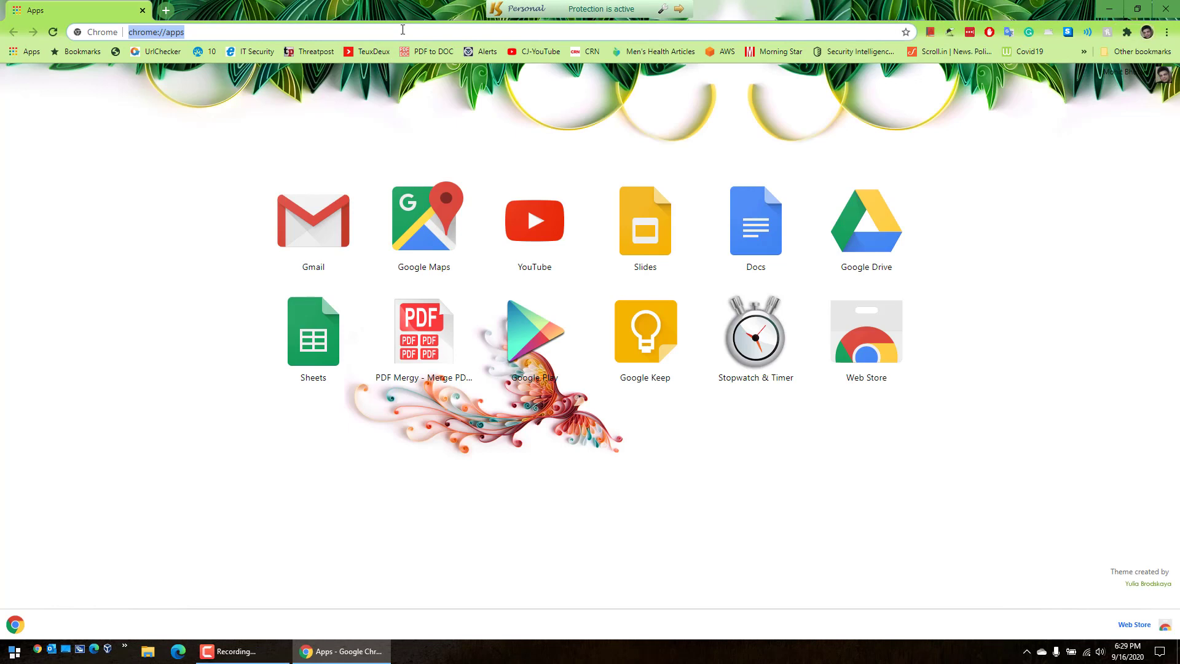
Search the web for cpuz and open the 'CPU-Z | Softwares | CPUID' result on cpuid.com
text(cybrary.com)
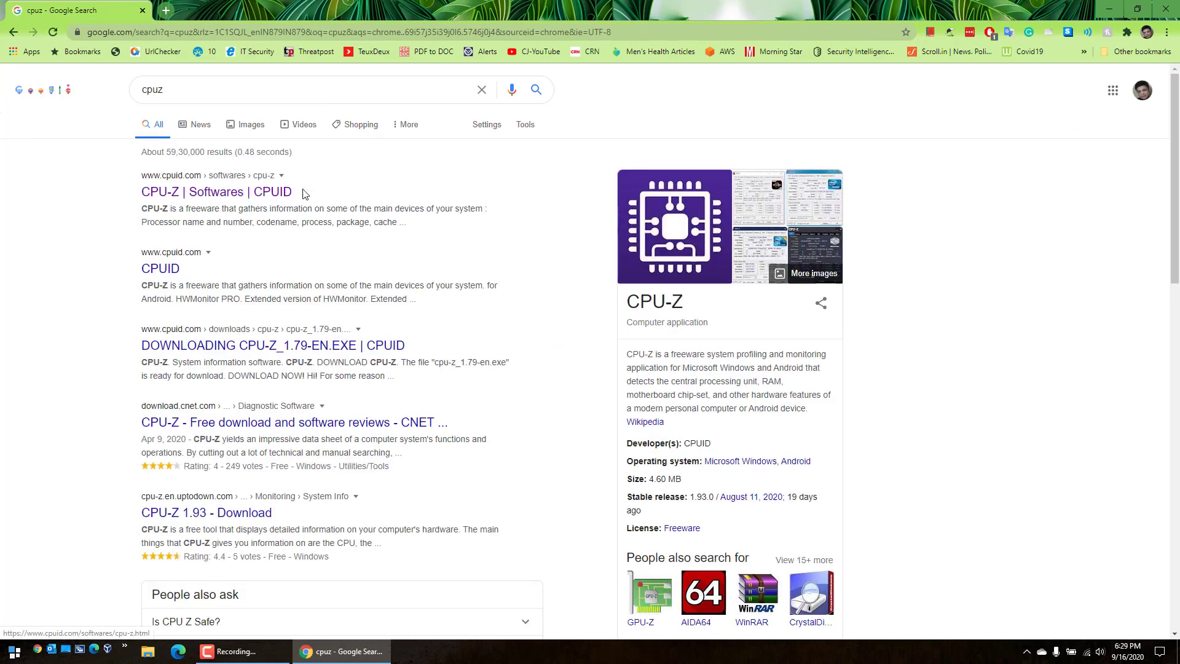
double_click(216, 192)
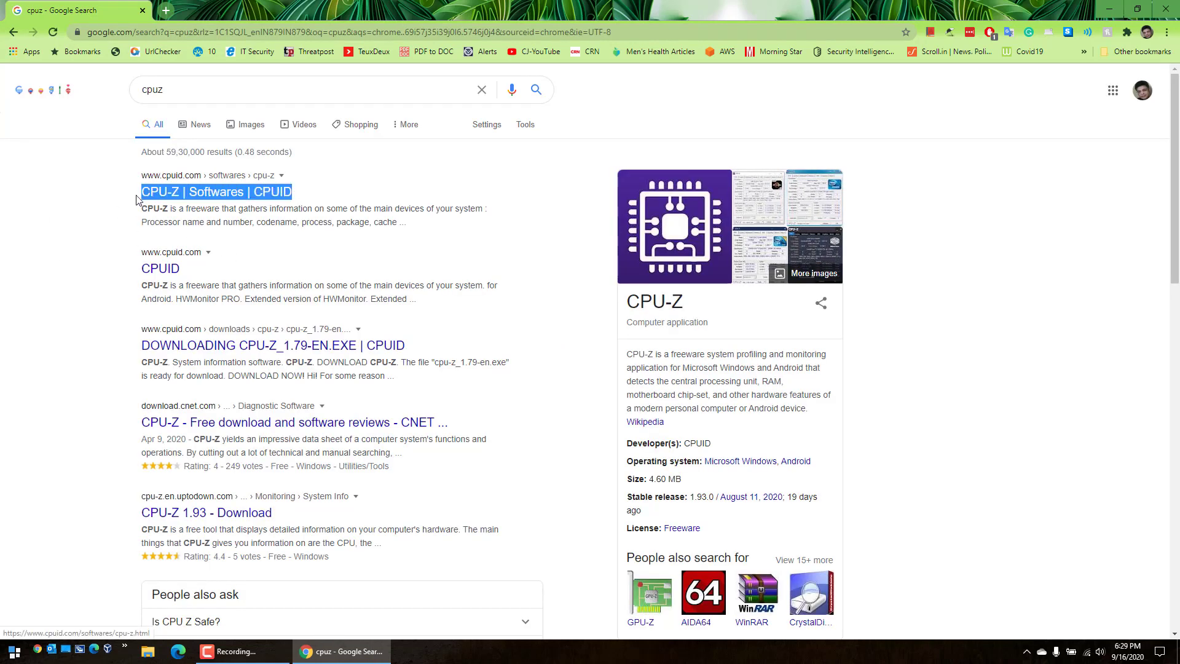
mouse_move(174, 197)
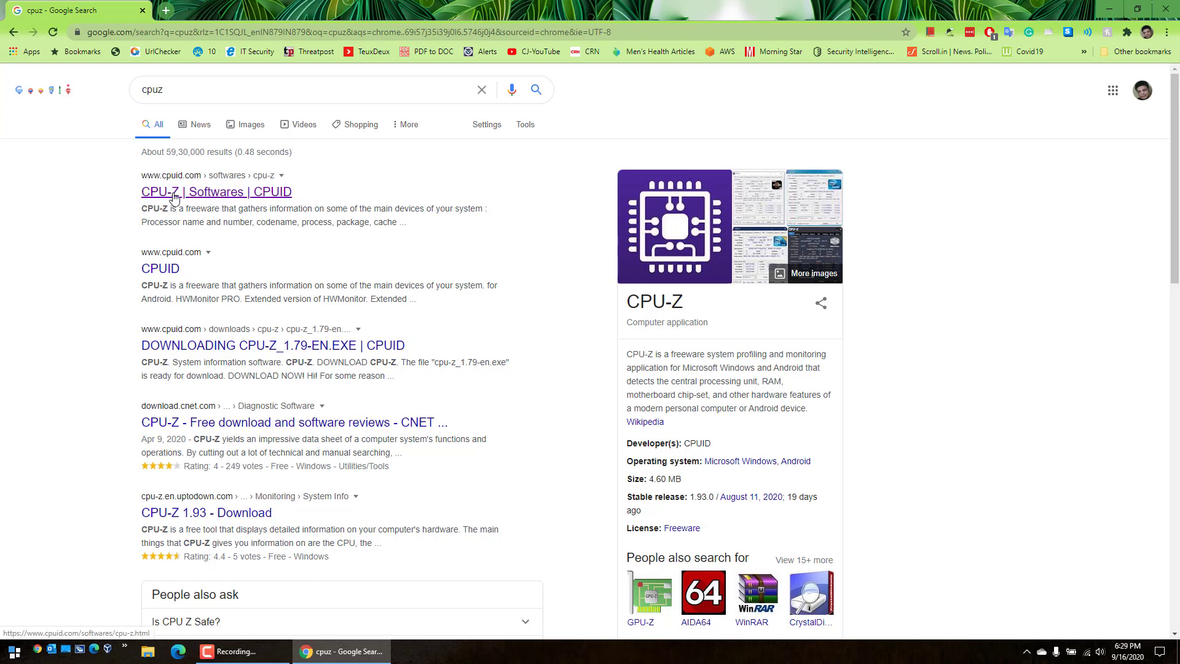
click(216, 192)
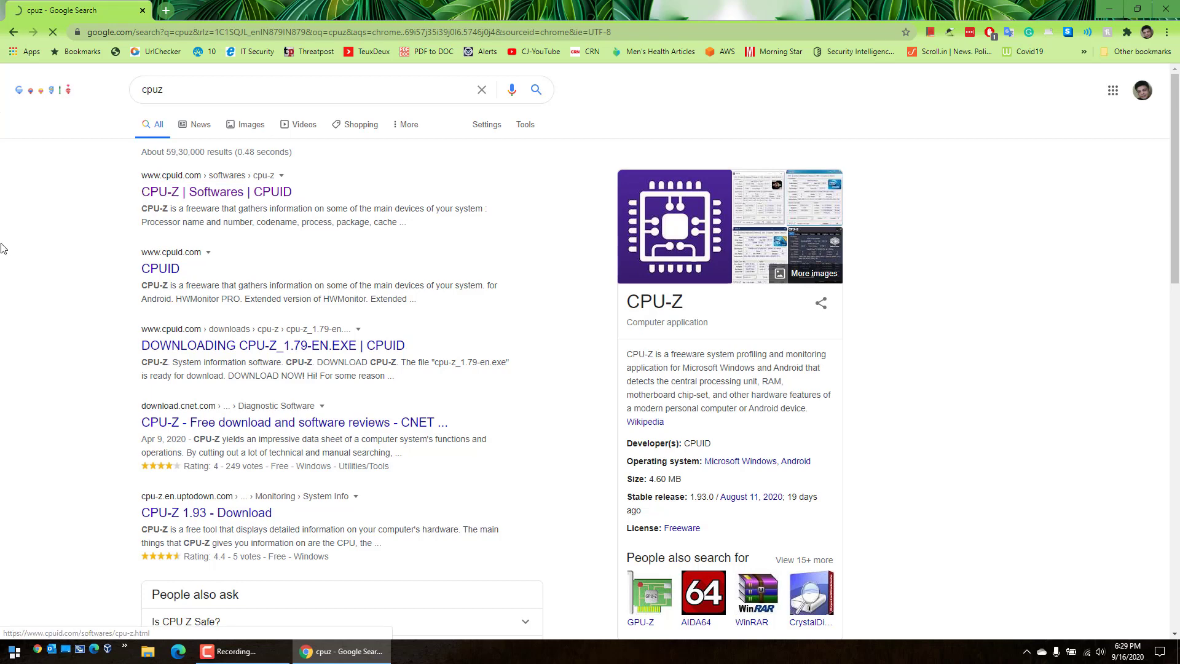
click(216, 192)
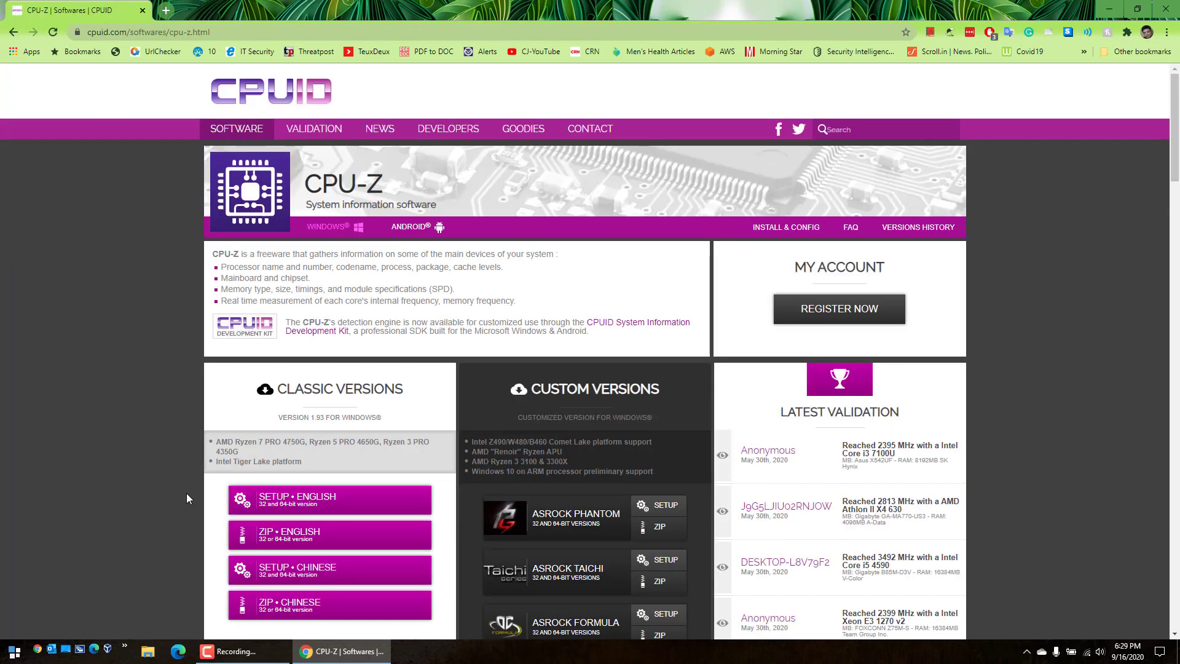
mouse_move(364, 500)
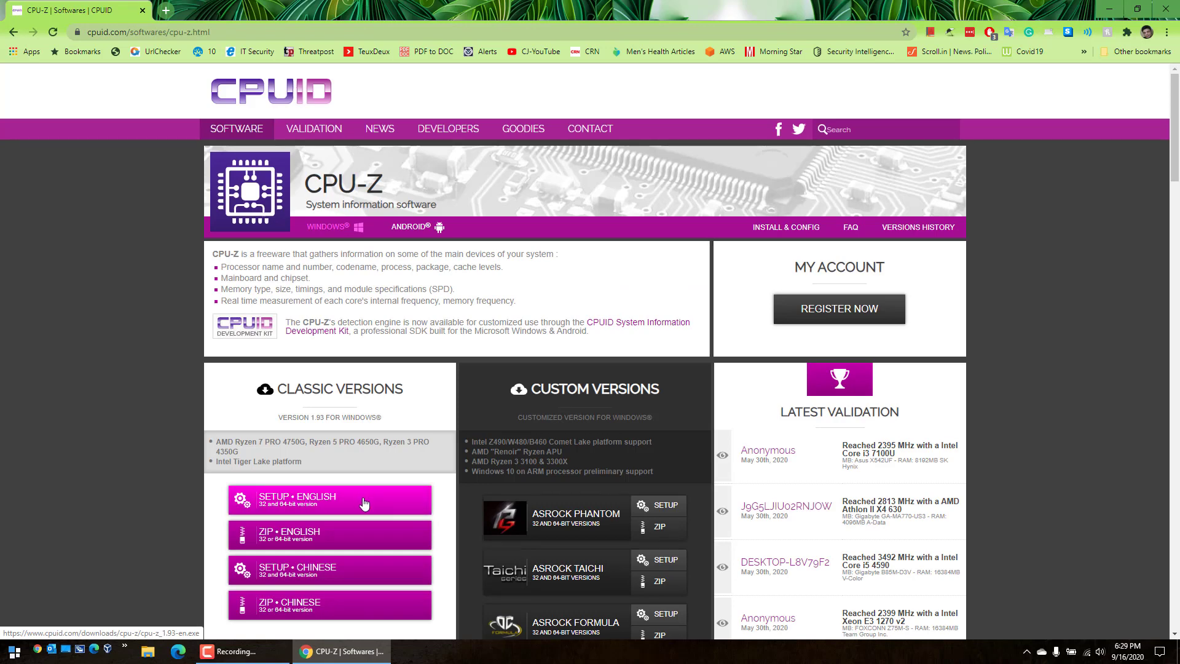
Download the CPU-Z 1.93 English setup, keep it despite the warning, and run the installer
click(330, 500)
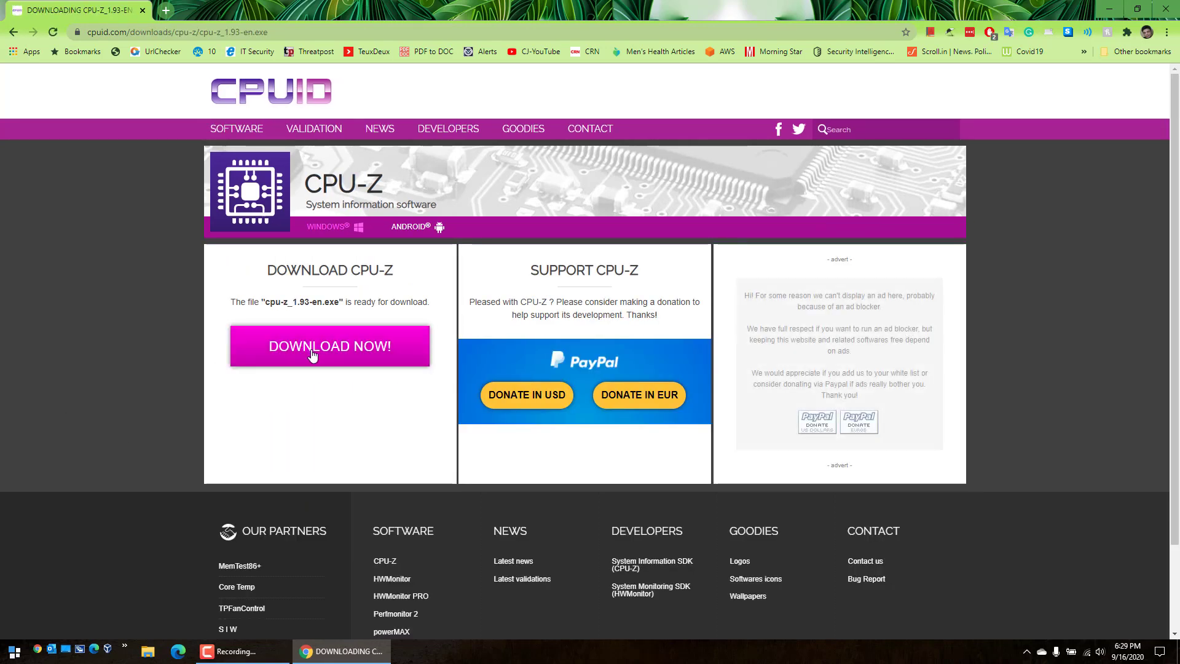
click(329, 347)
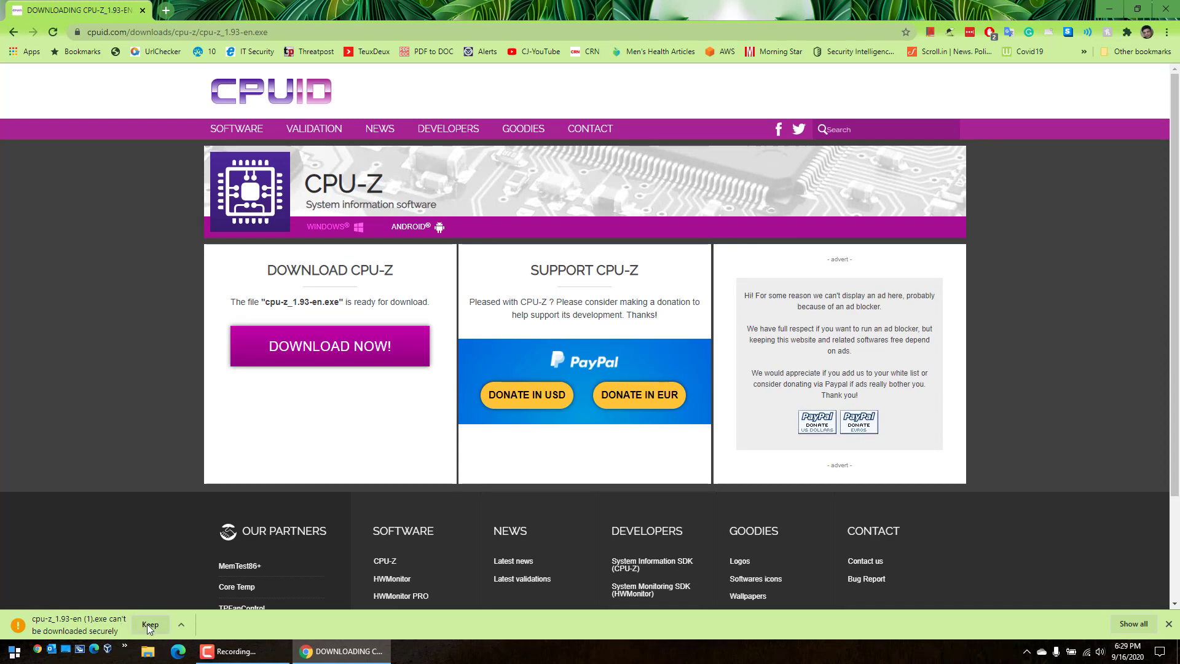
click(150, 624)
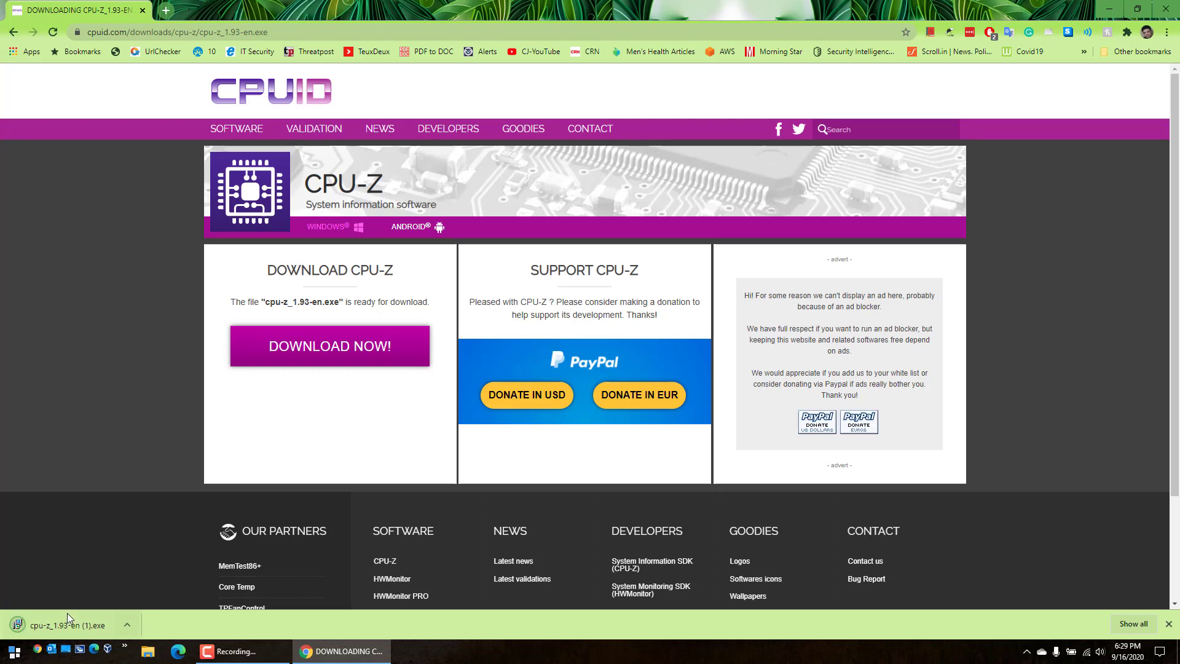
mouse_move(72, 625)
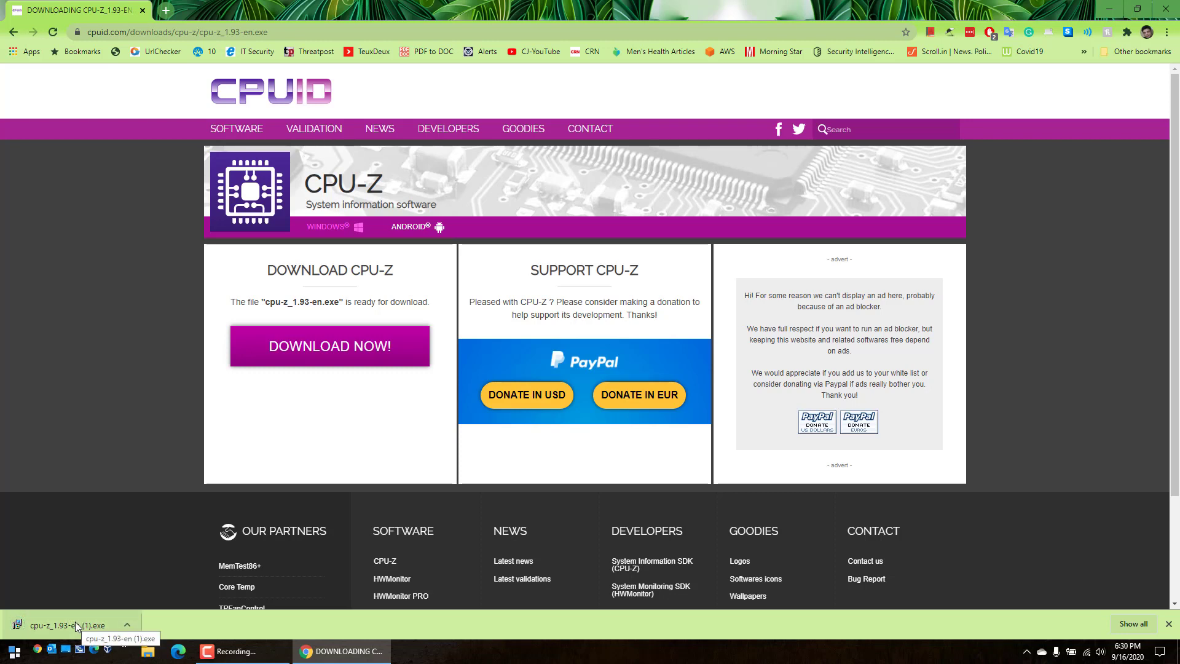
click(72, 624)
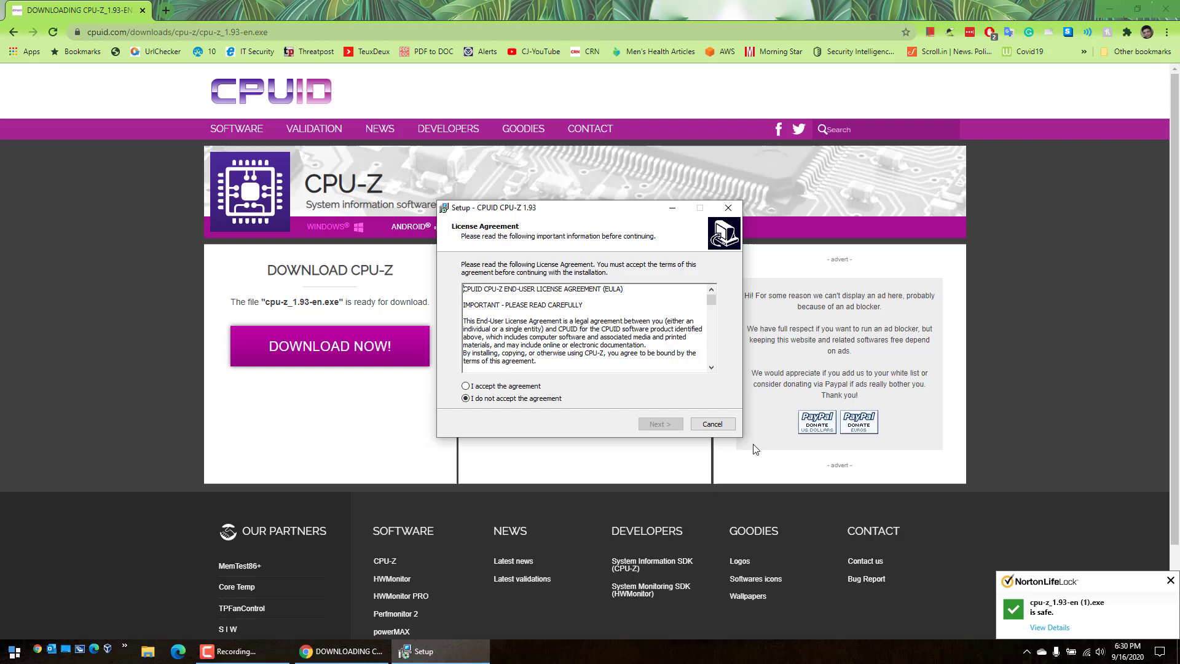
Accept the licence, install CPU-Z, skip the readme and finish the setup wizard
click(464, 386)
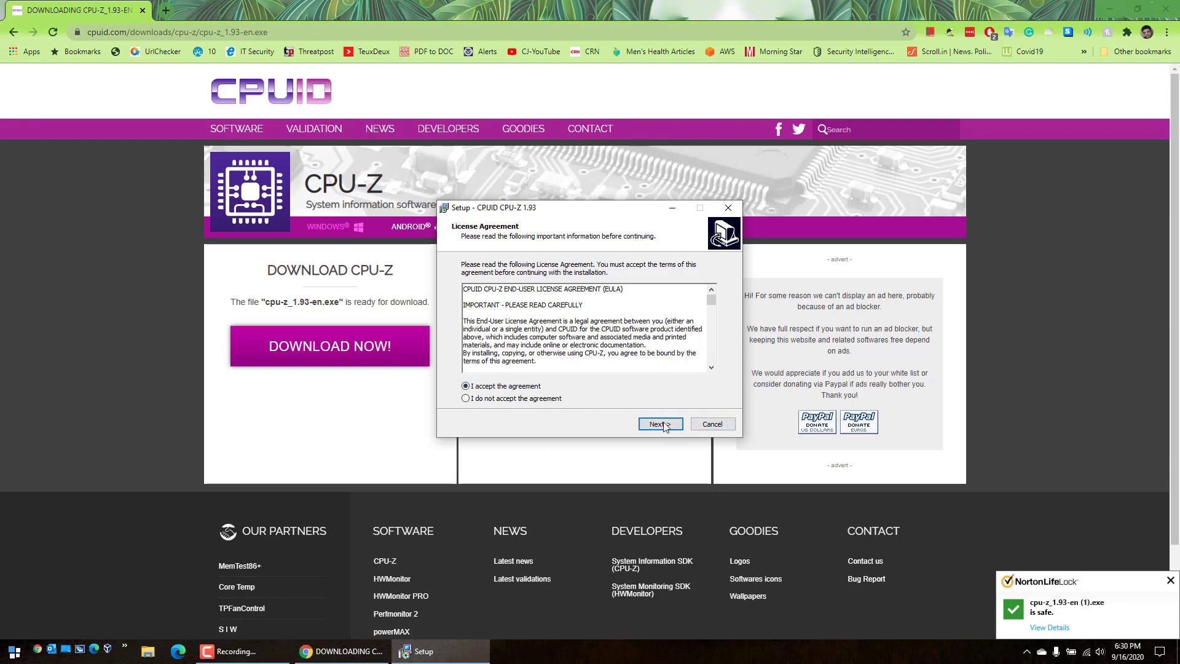
click(659, 424)
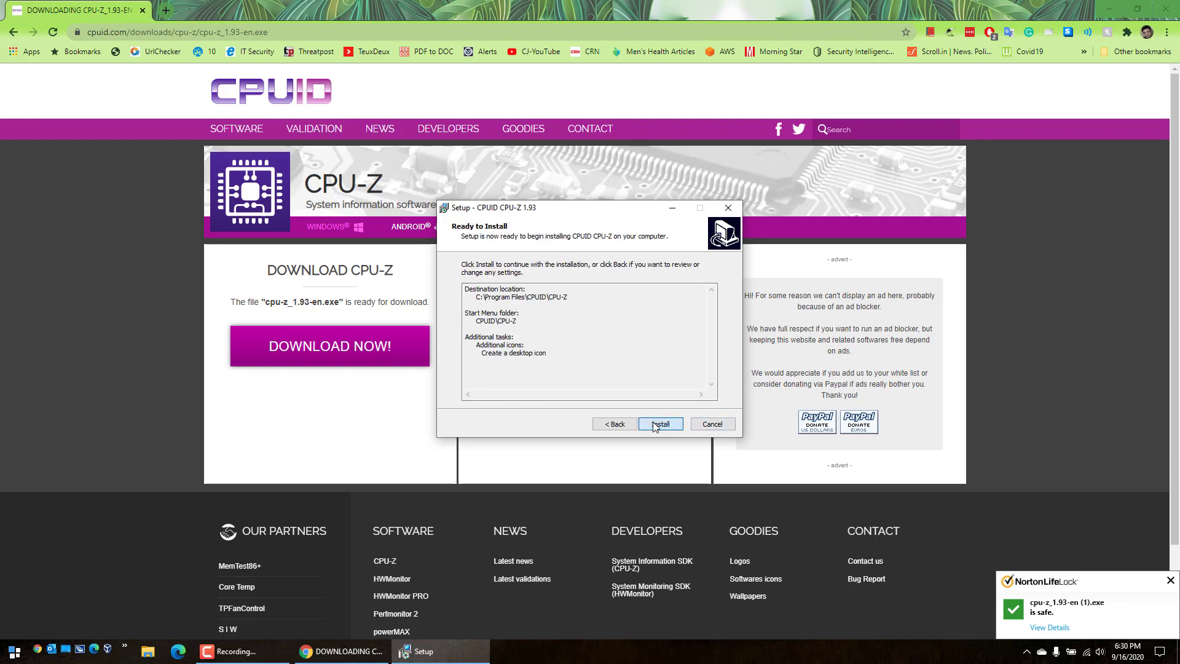
click(659, 424)
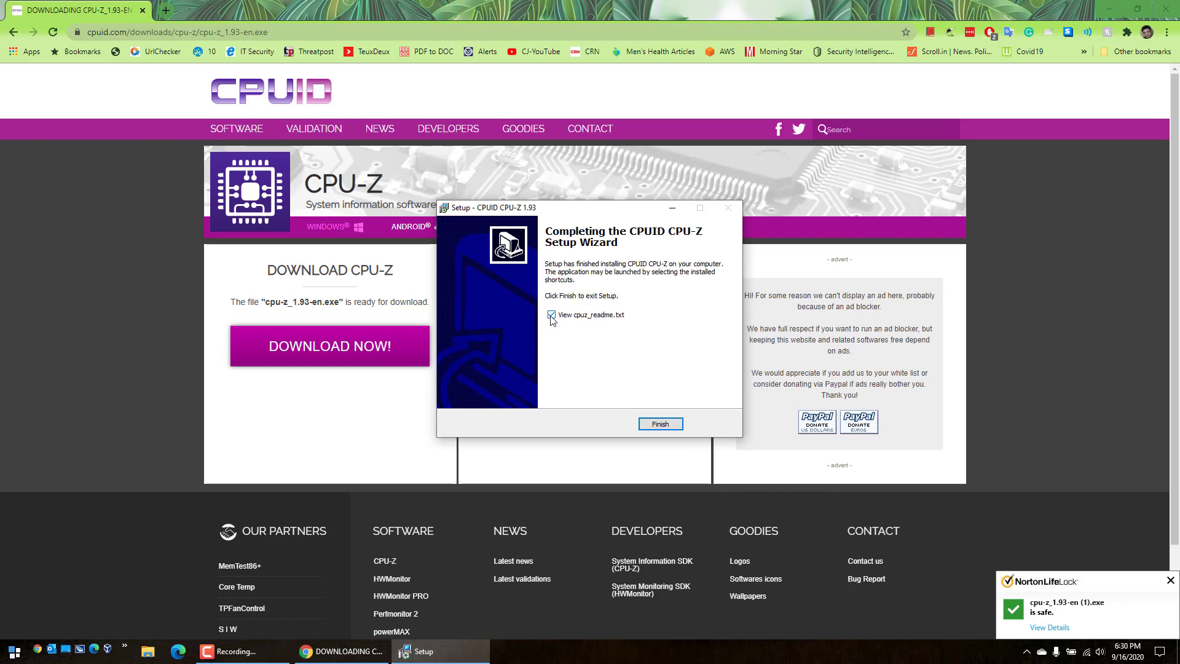
click(552, 315)
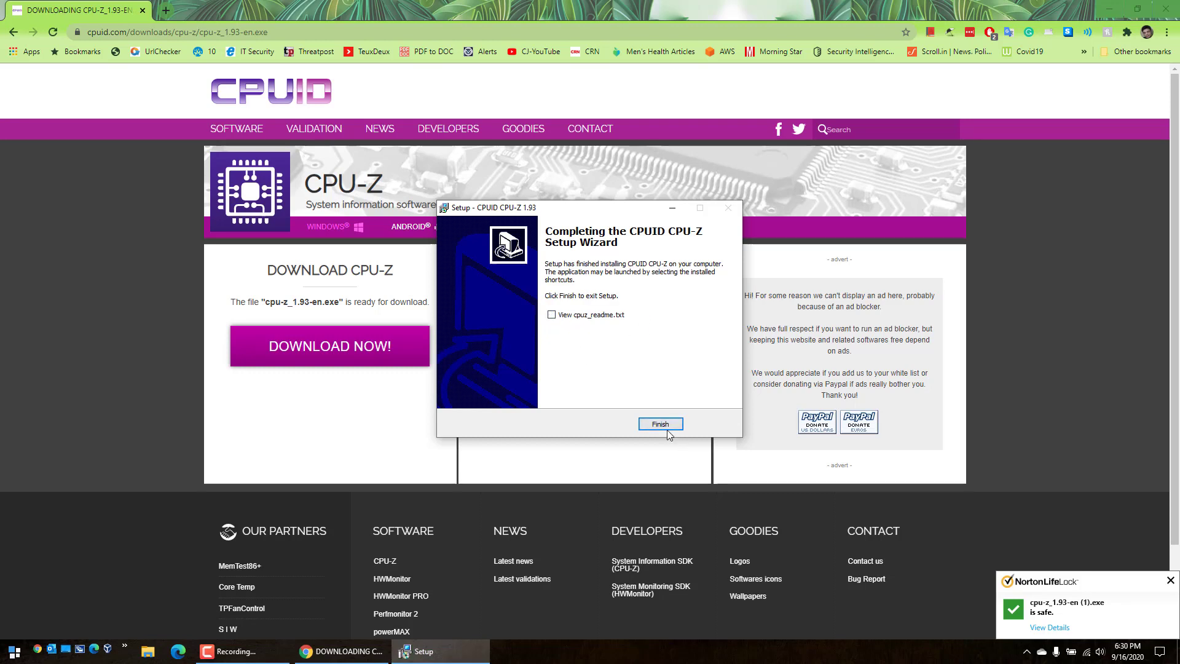
click(659, 424)
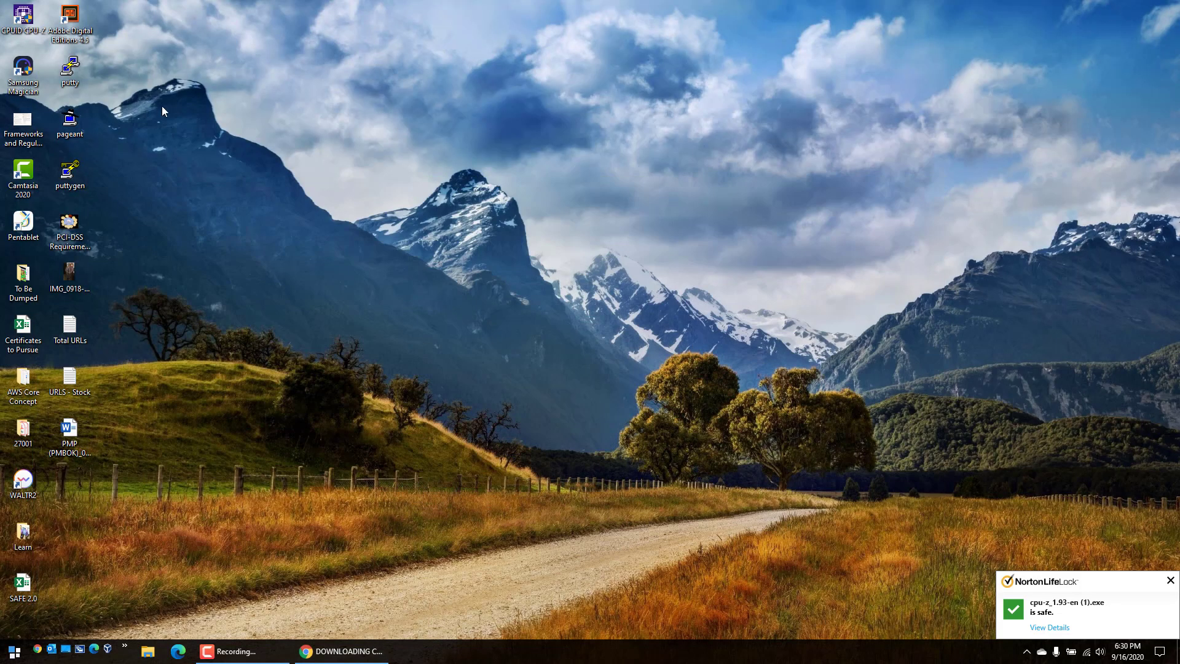
mouse_move(28, 43)
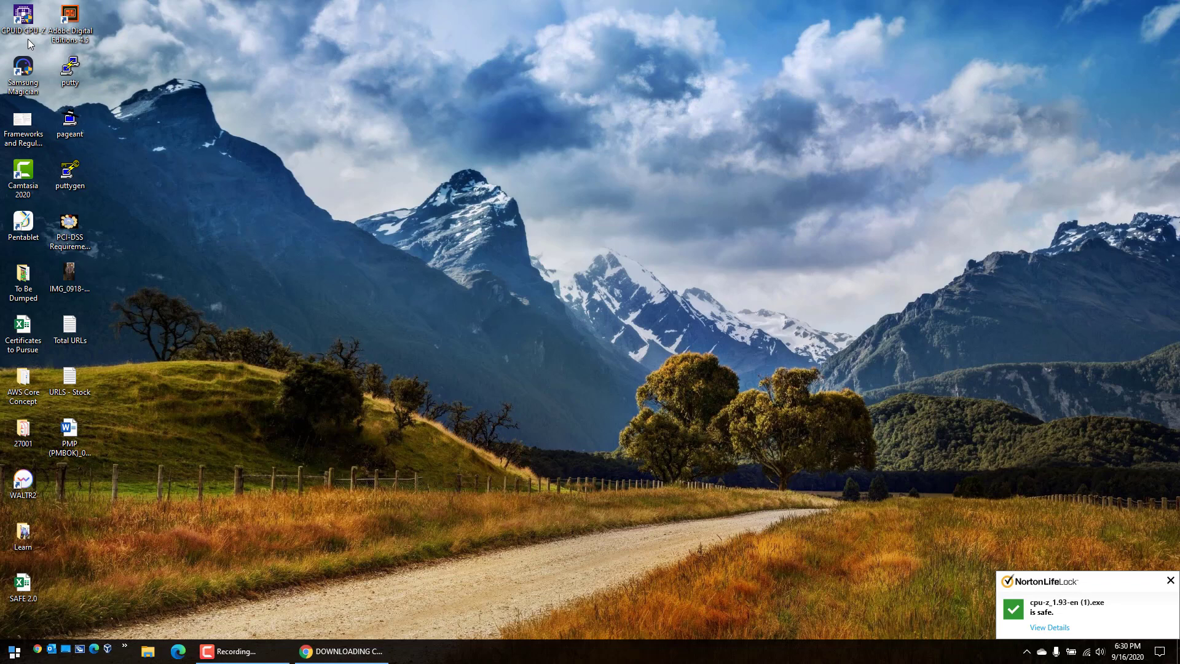
mouse_move(21, 19)
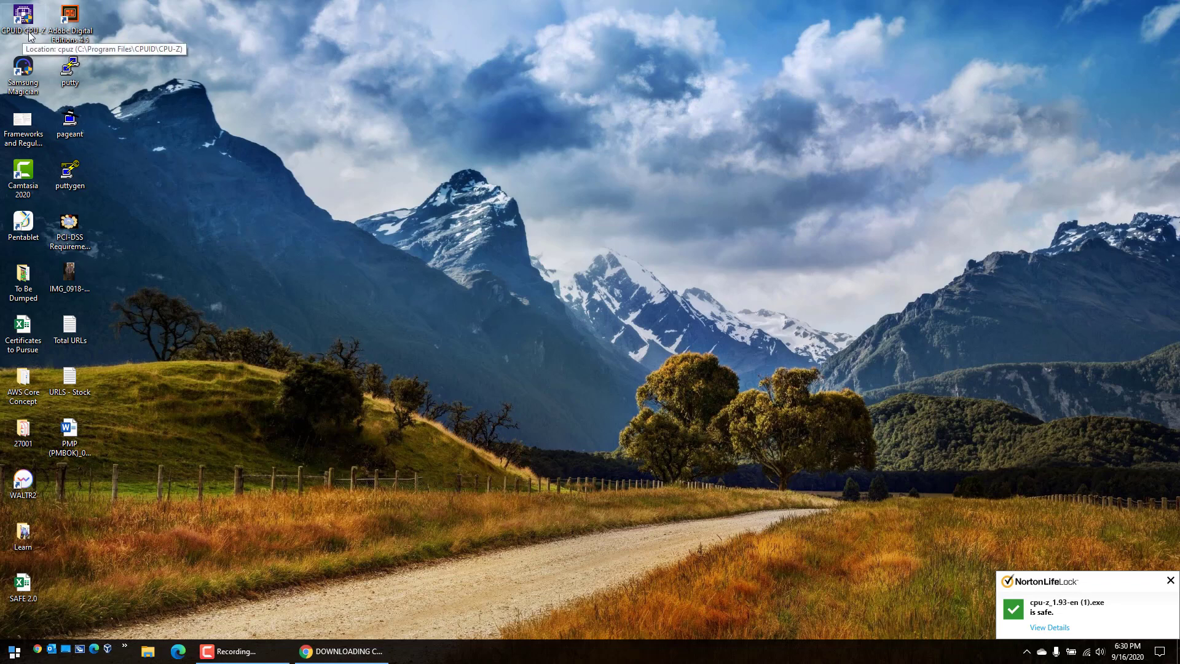
Launch CPU-Z from the desktop and show the Memory readout: DDR4, 32 GBytes, dual channel
double_click(22, 16)
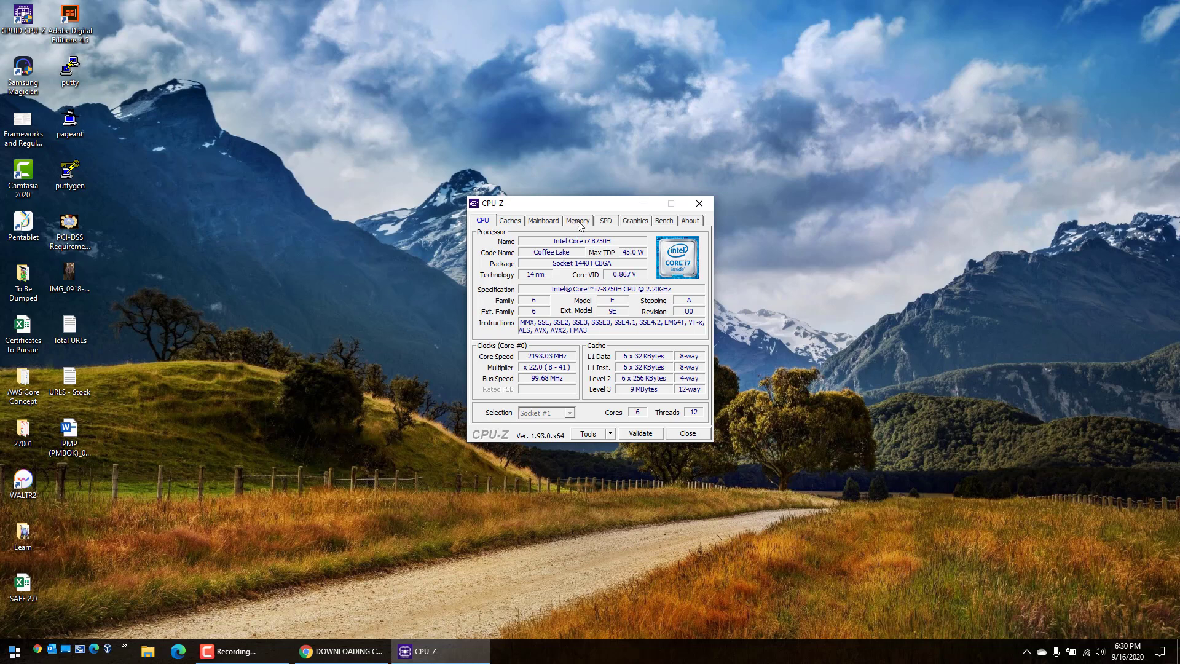
click(577, 220)
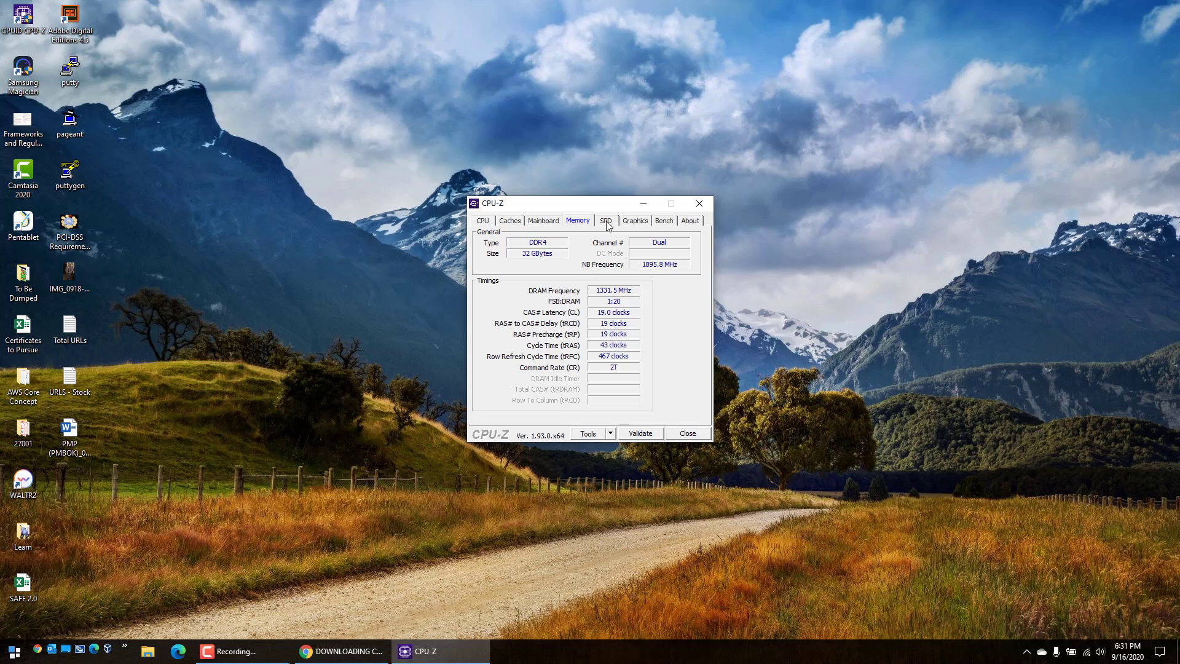
Show SPD module data for slot 1 then slot 2: Micron Technology DDR4-2666 16 GBytes
click(606, 220)
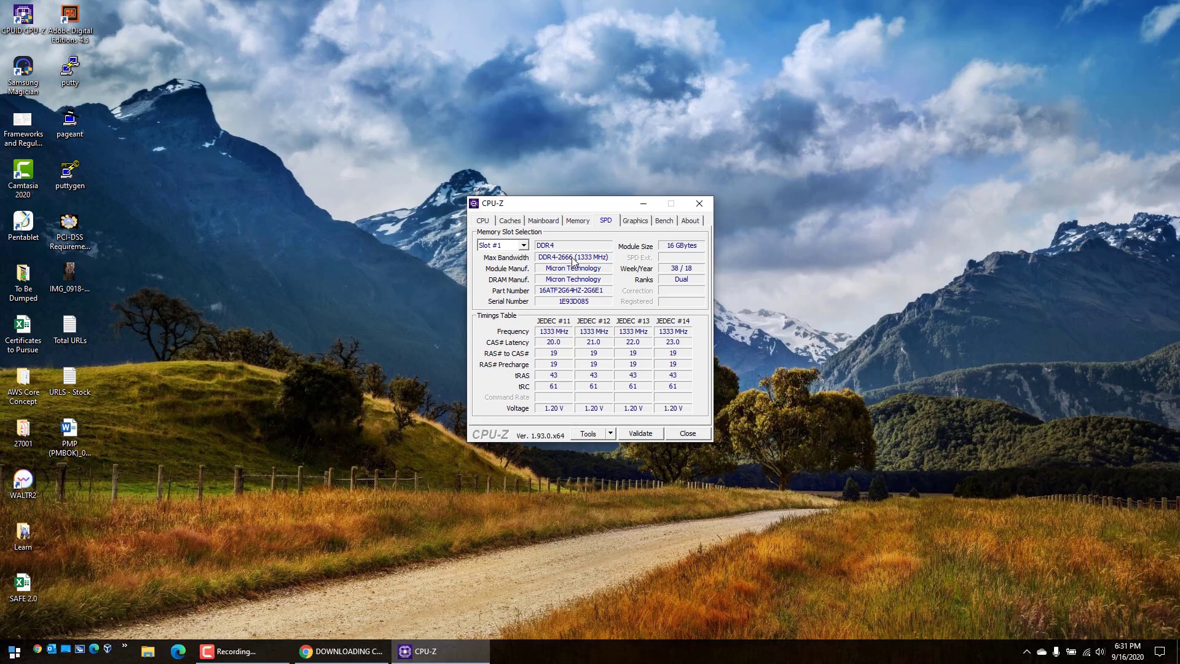
click(523, 246)
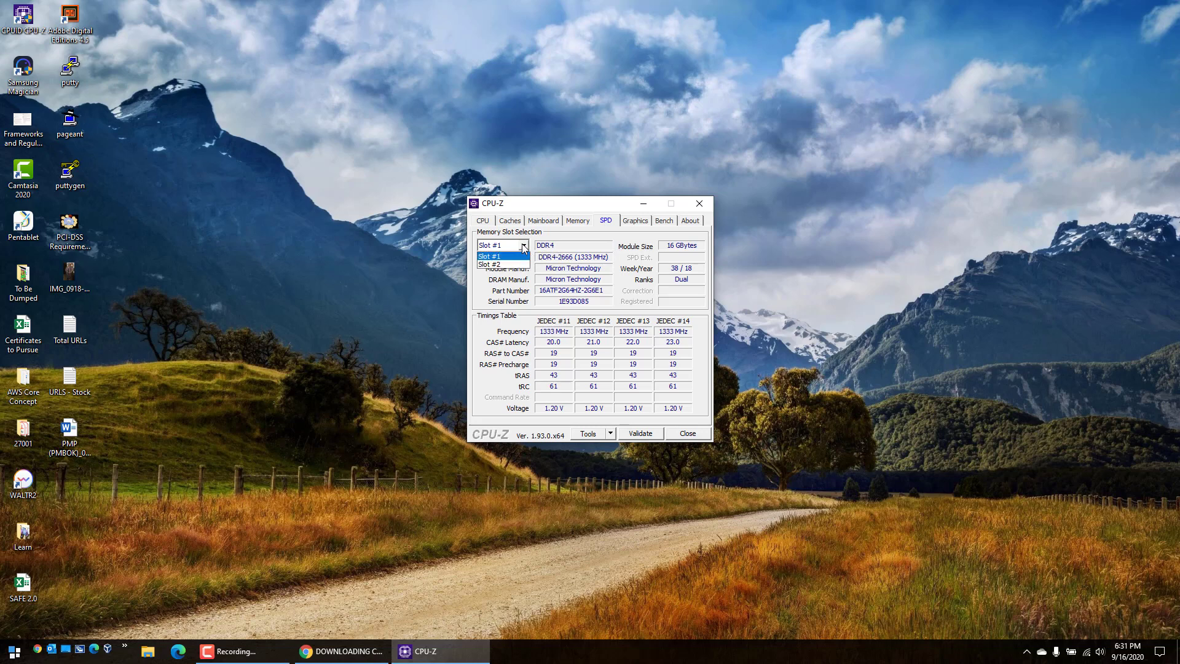
click(523, 246)
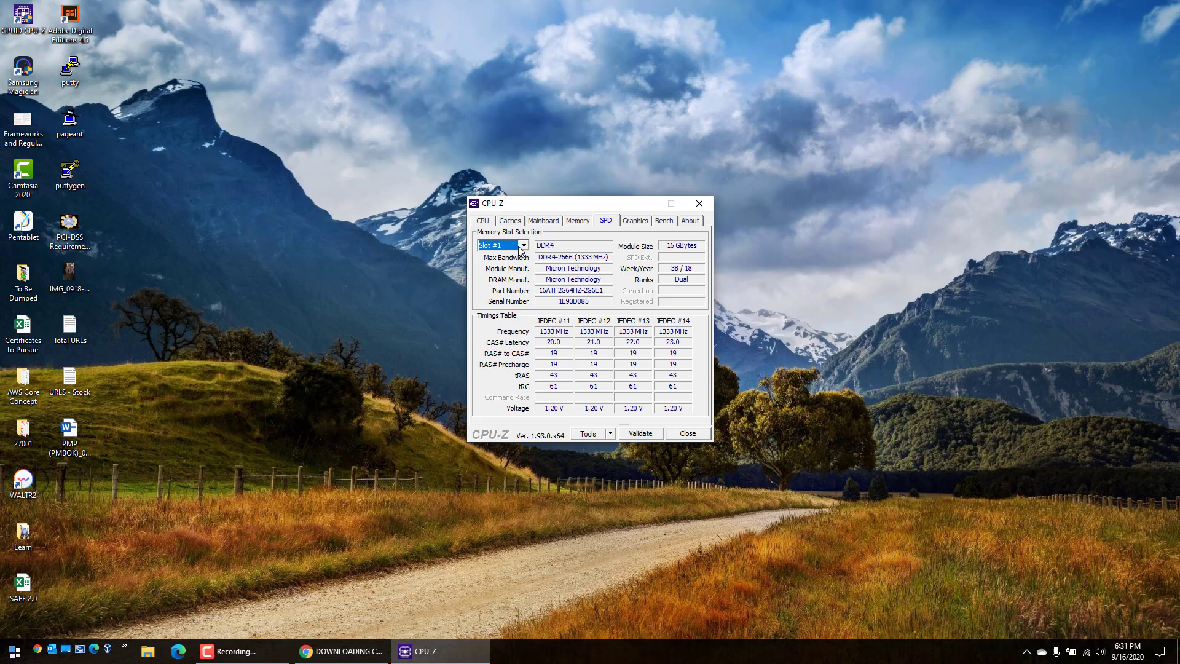
mouse_move(535, 237)
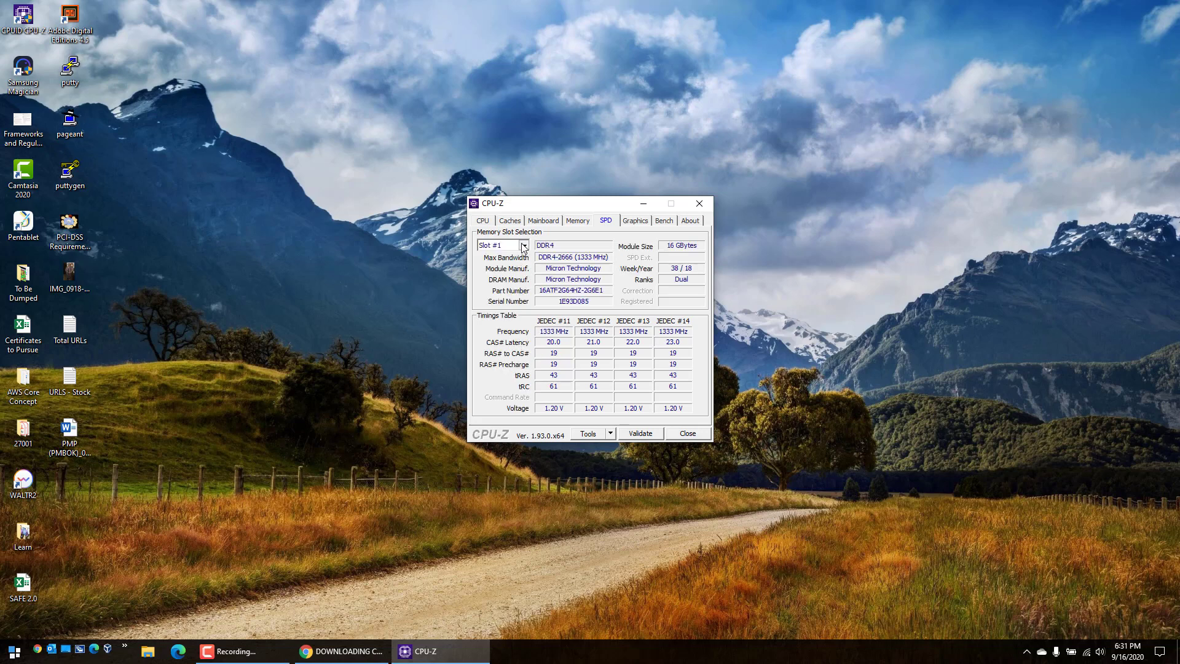
click(524, 244)
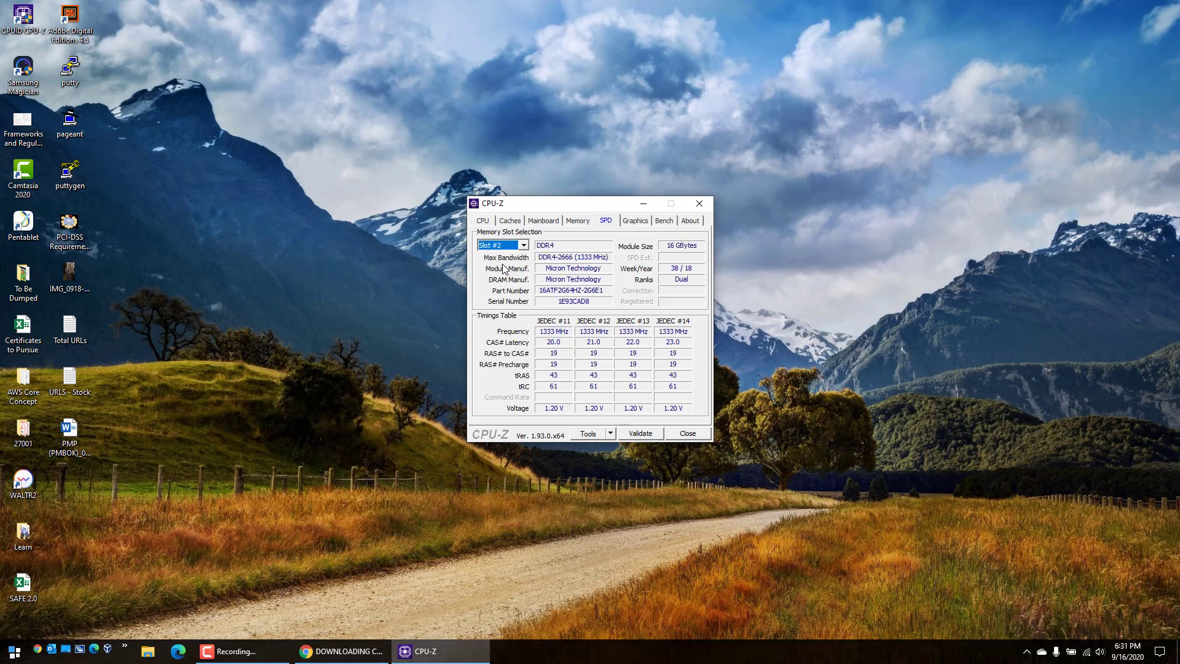
mouse_move(508, 258)
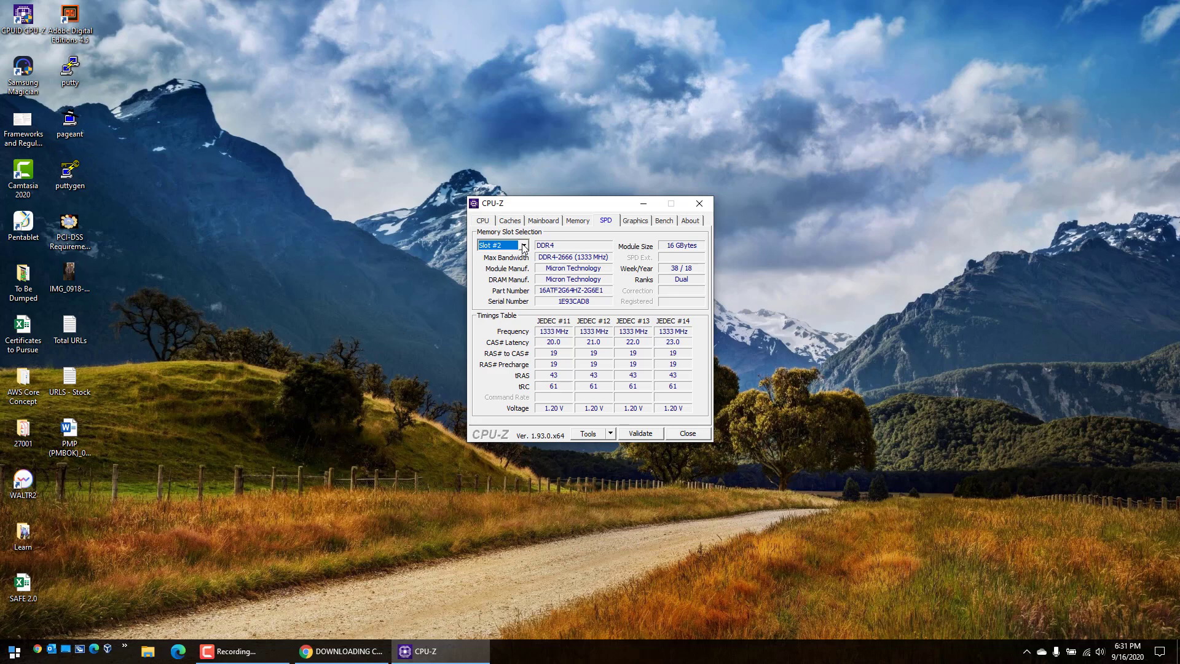
mouse_move(52, 638)
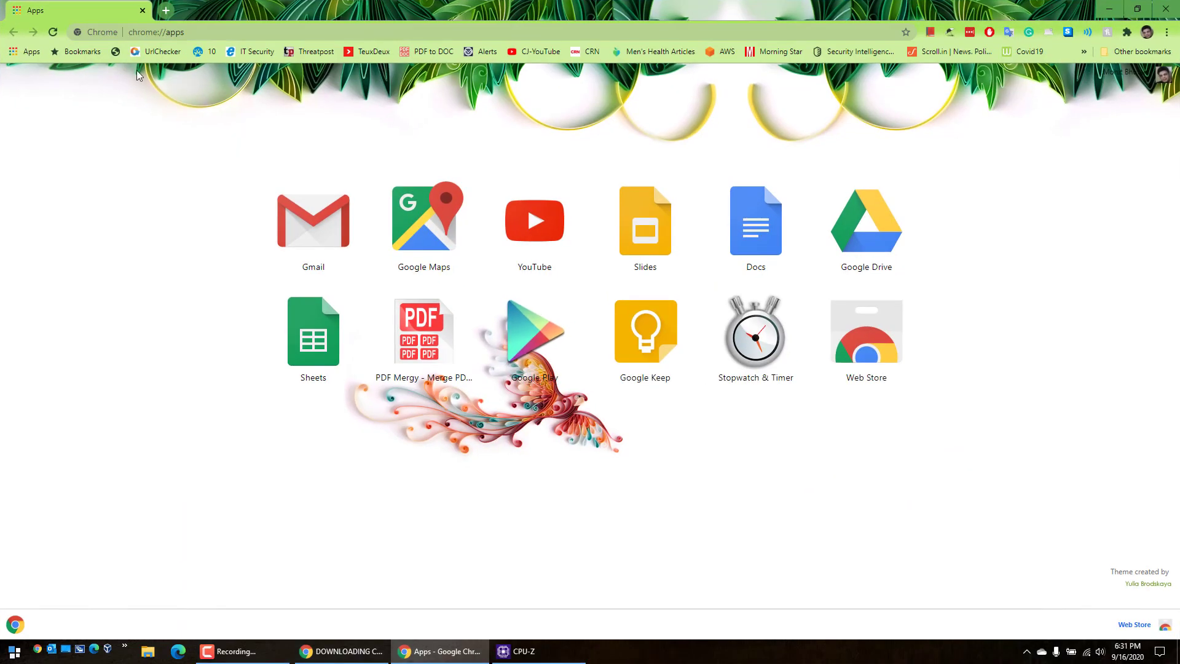
Go to amazon.com and search for ddr-2666 sodimm memory, browsing the results
click(156, 32)
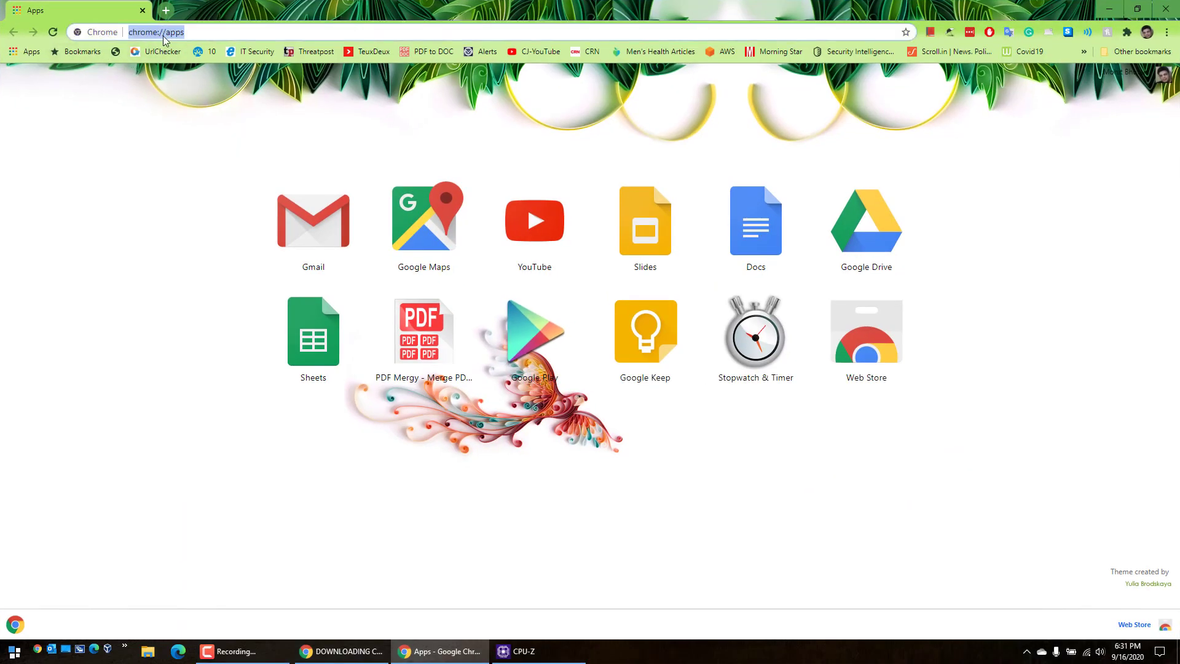
text(amazon.com)
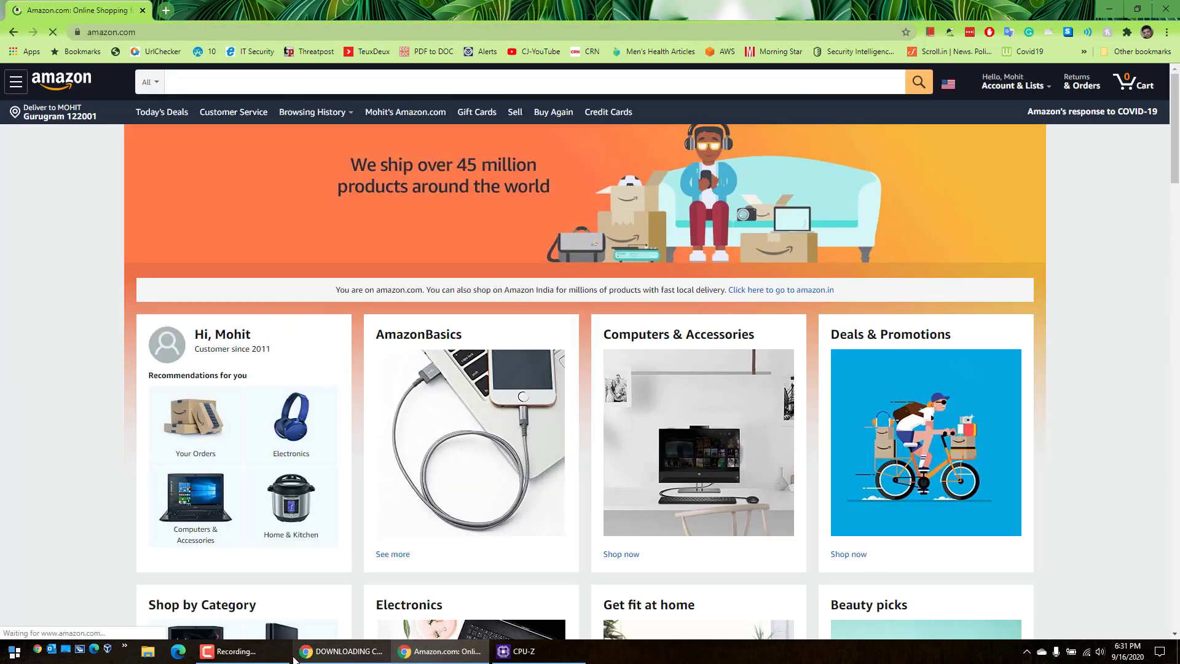
click(518, 651)
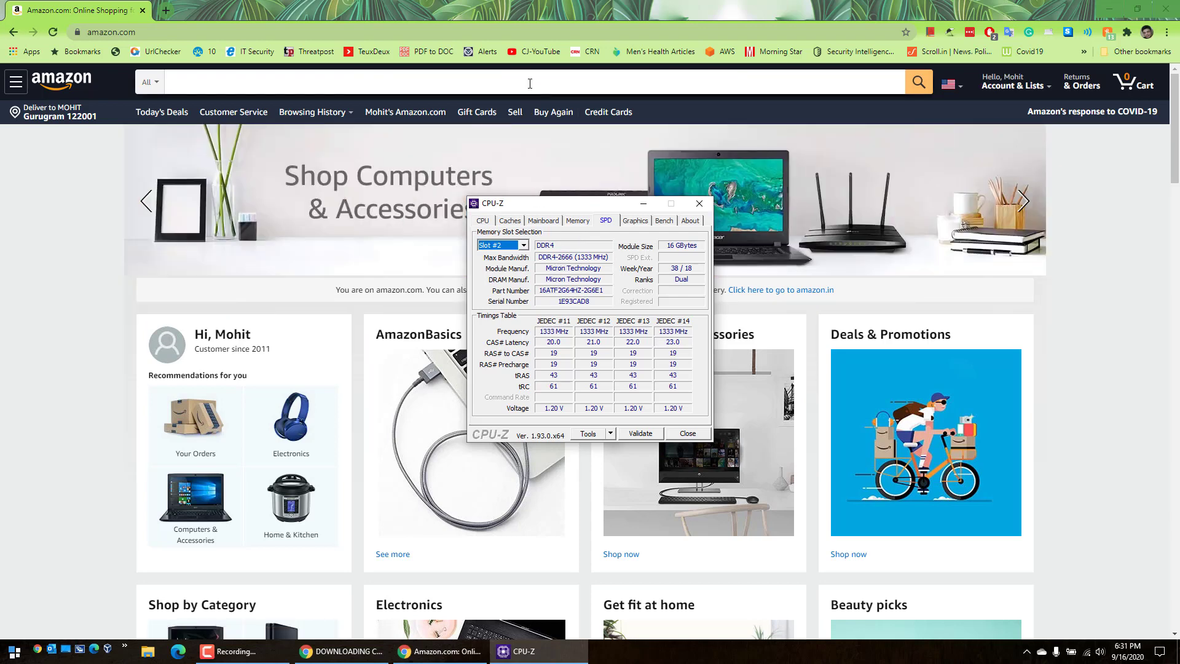
text(ddr)
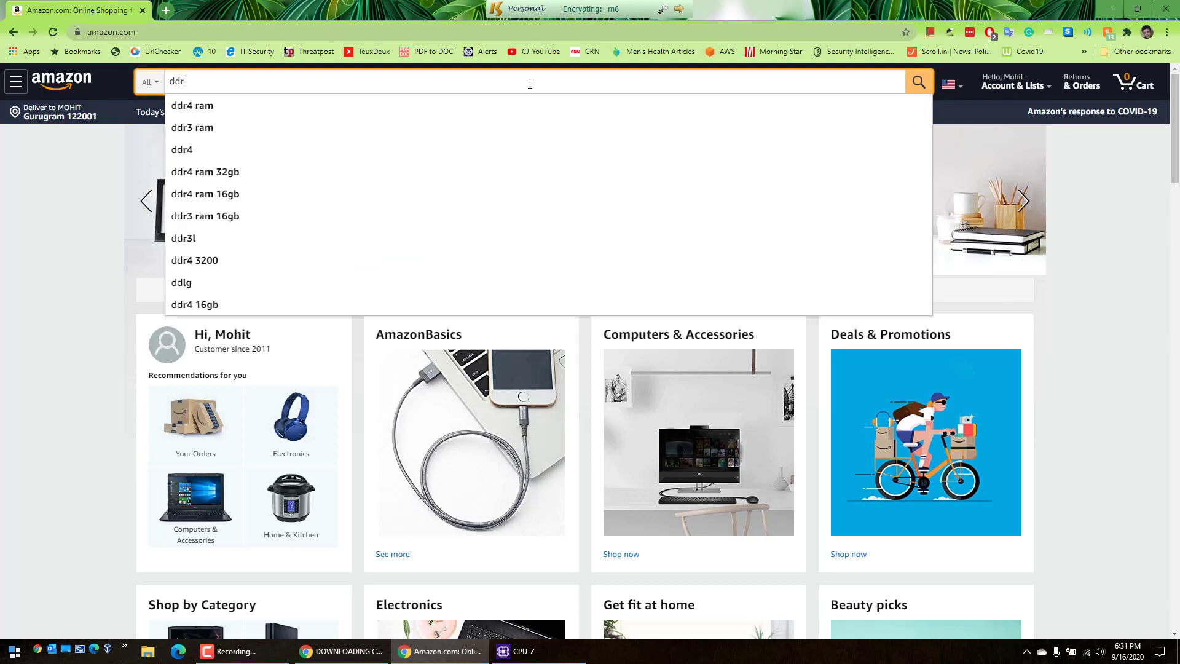
text(-2666)
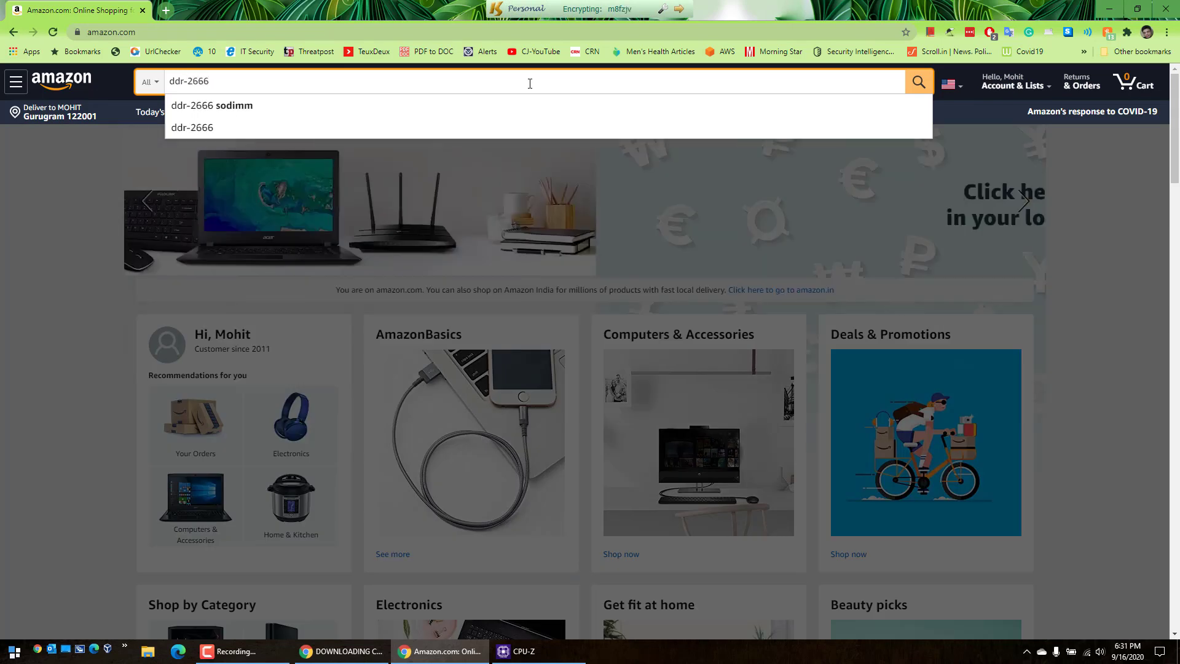
click(219, 105)
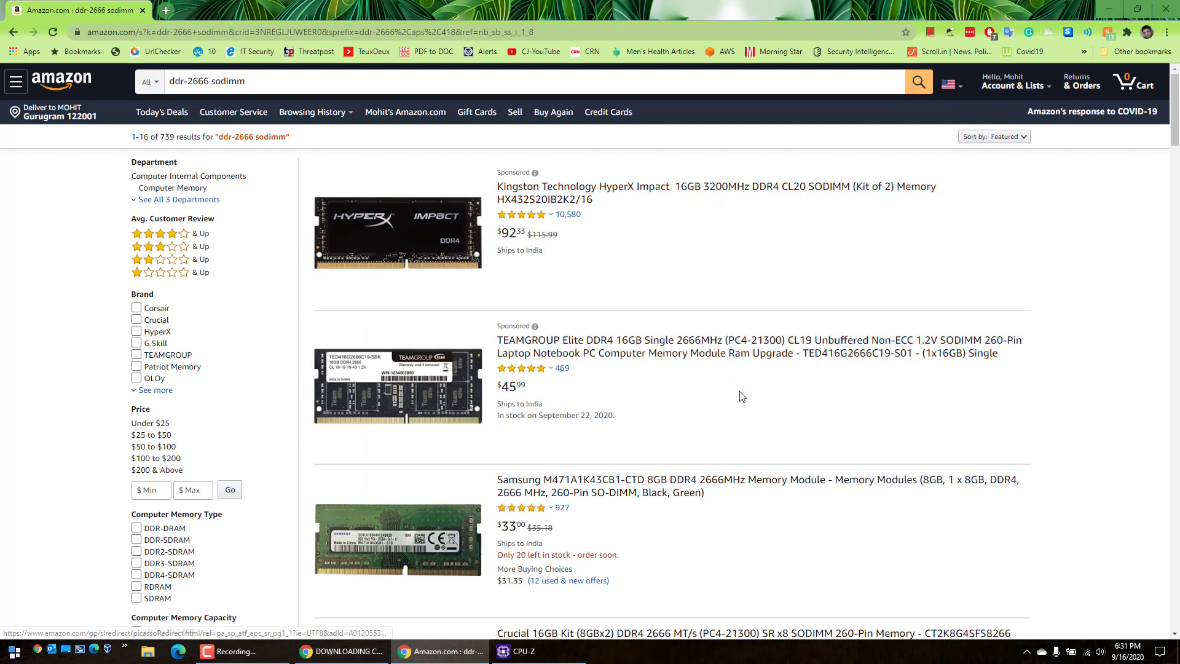
mouse_move(541, 309)
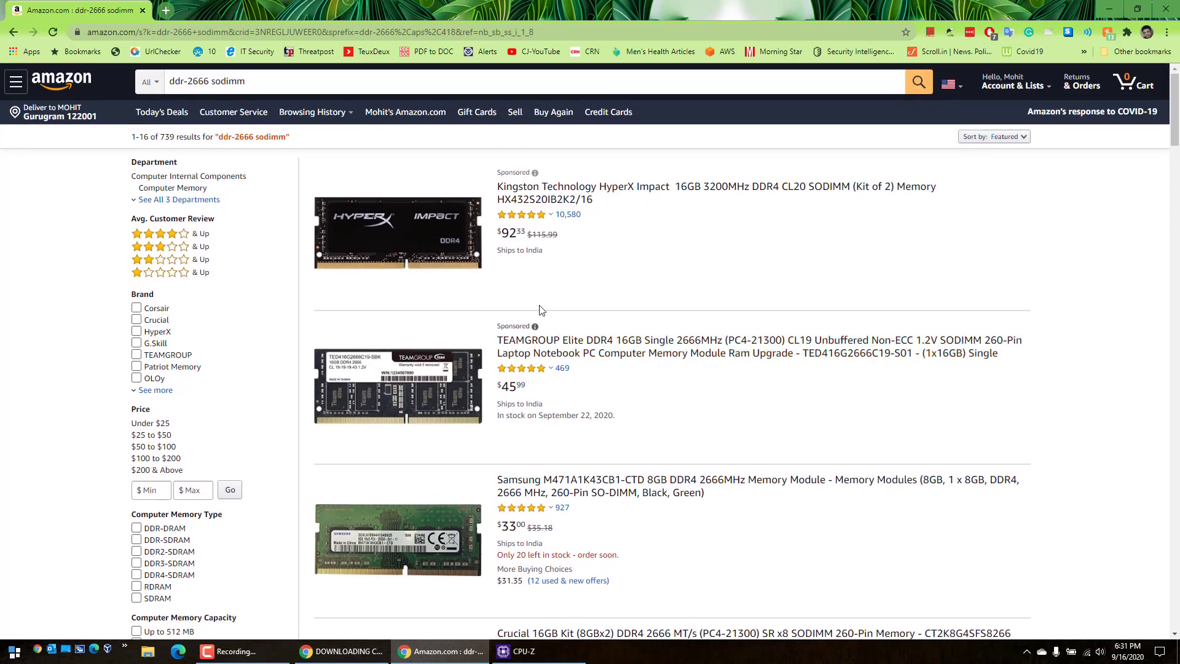
scroll(down, 3)
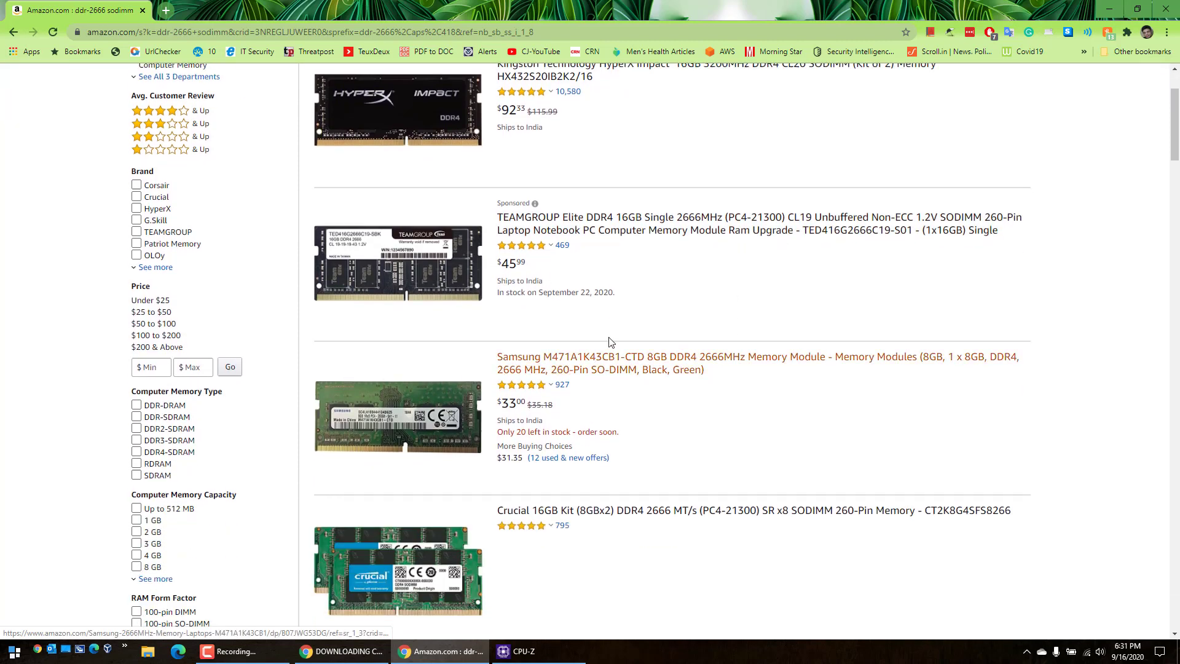
mouse_move(641, 518)
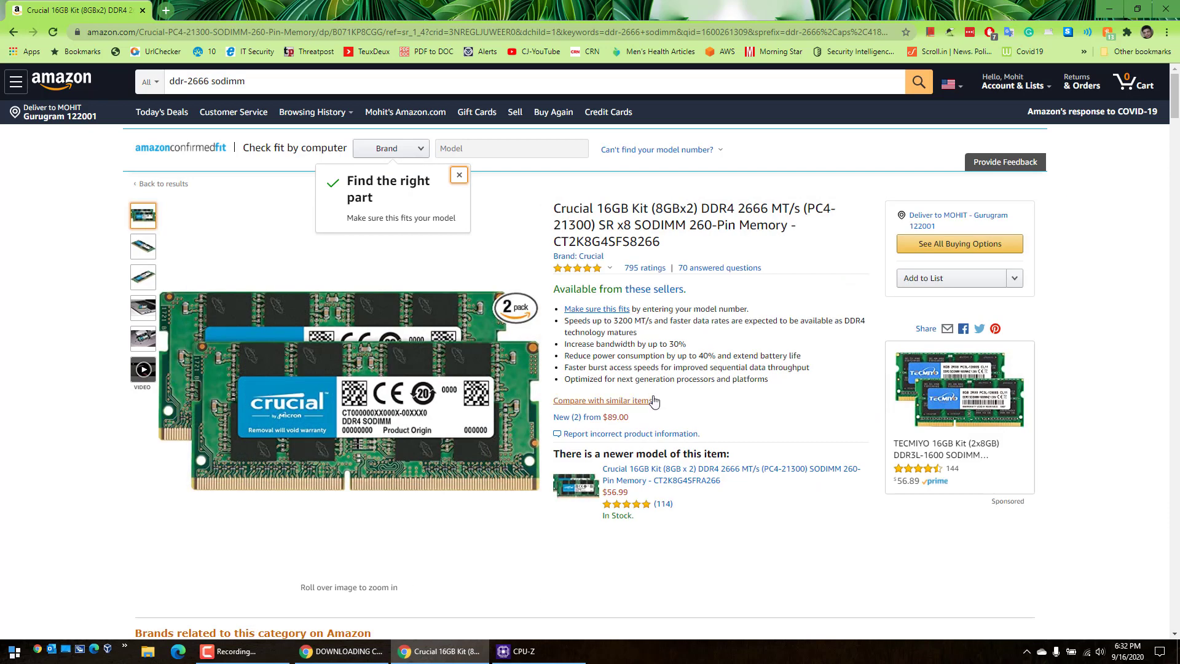
Compare the listing against CPU-Z slot 1 data, then start a fresh Chrome page
click(517, 652)
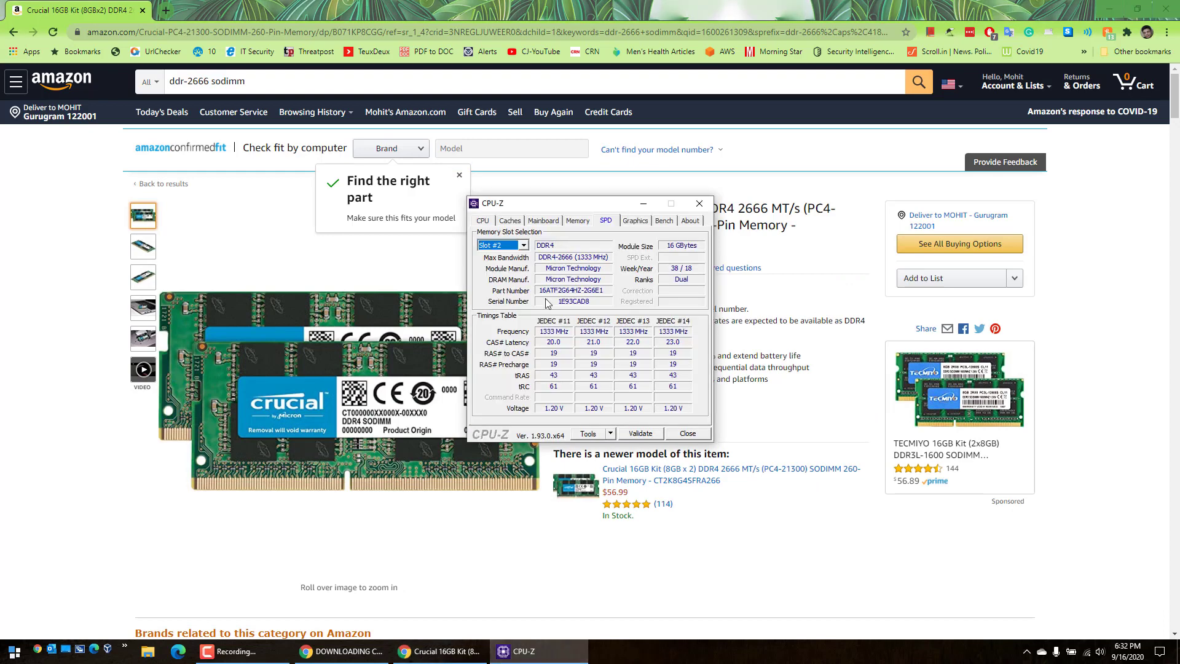
click(503, 244)
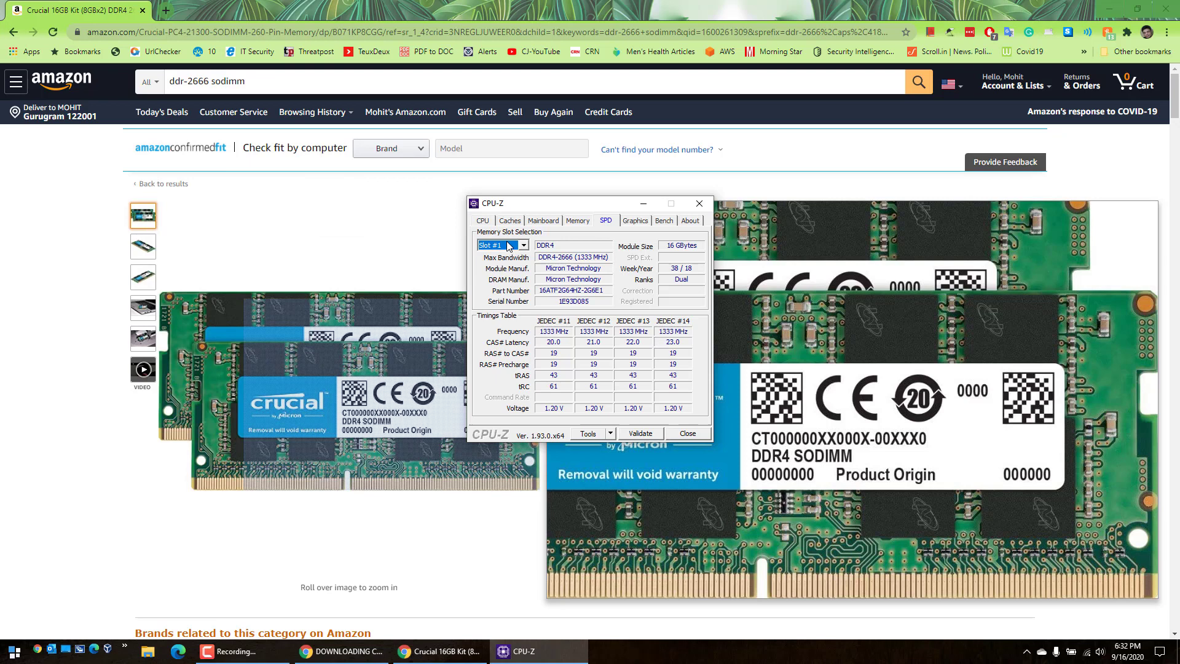
mouse_move(553, 290)
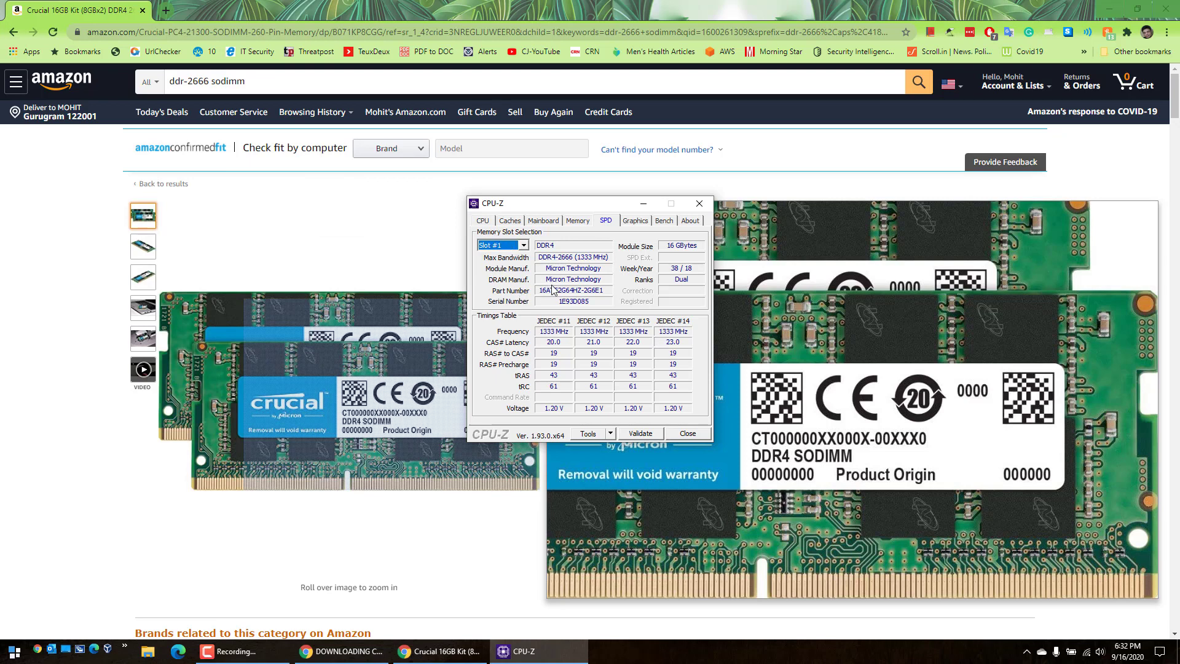
mouse_move(560, 274)
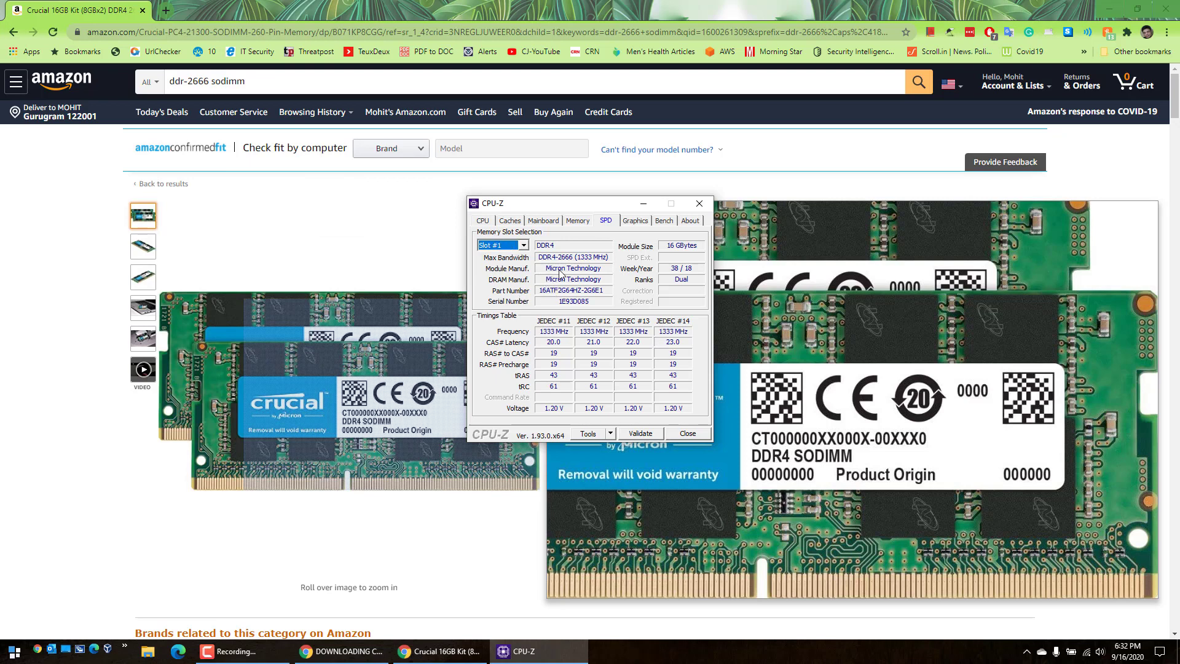
mouse_move(548, 295)
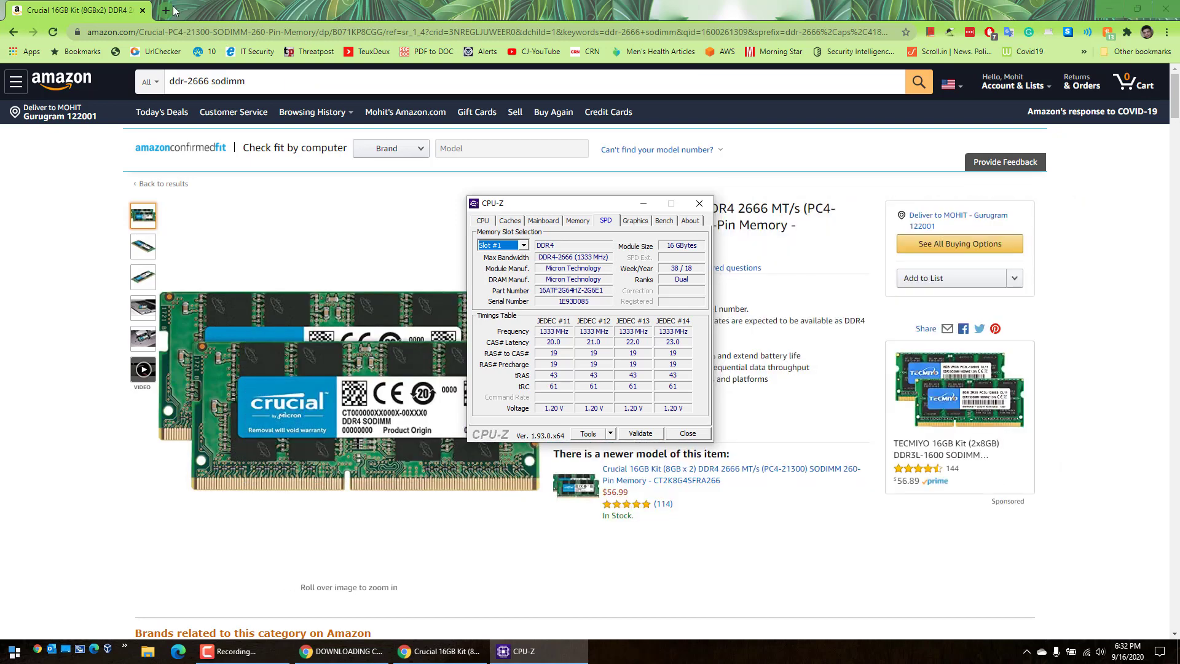
click(164, 10)
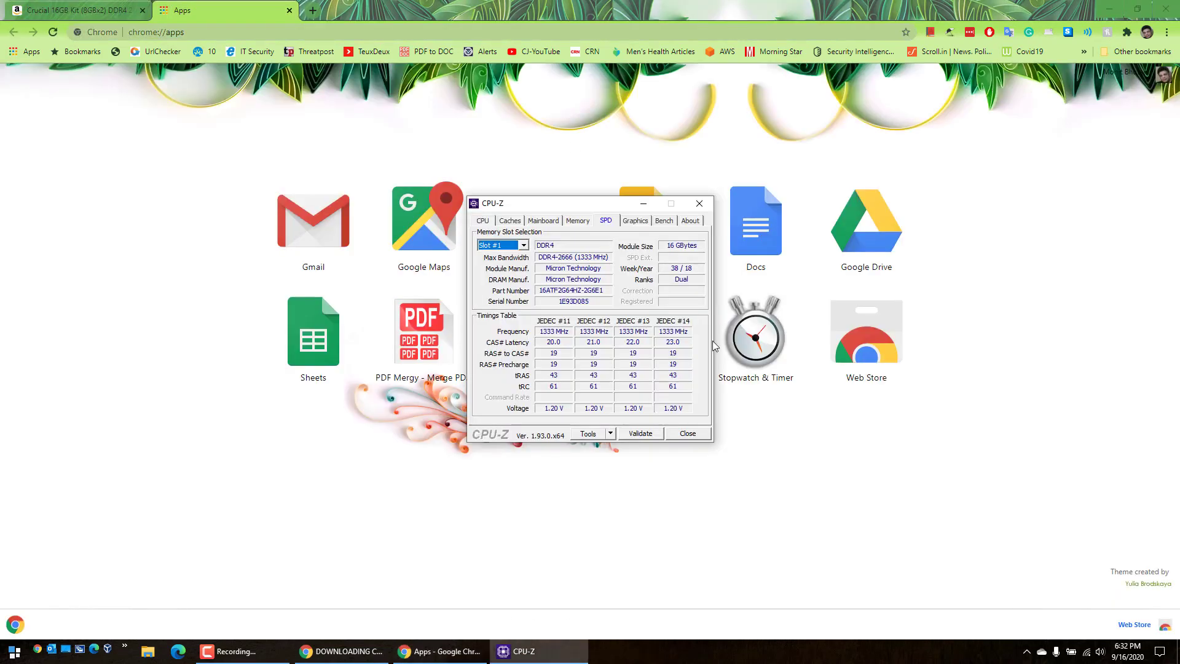
mouse_move(565, 318)
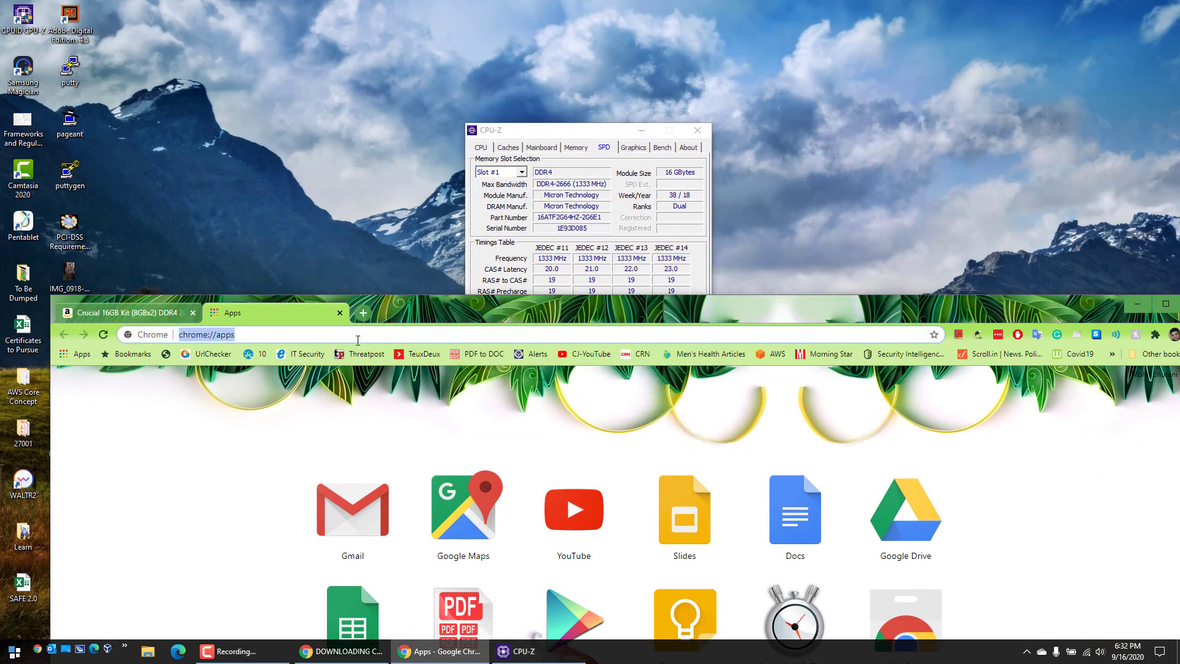
Search Google for the module part number 16atf2g64hz-2g6e1
text(16atf2g64hz)
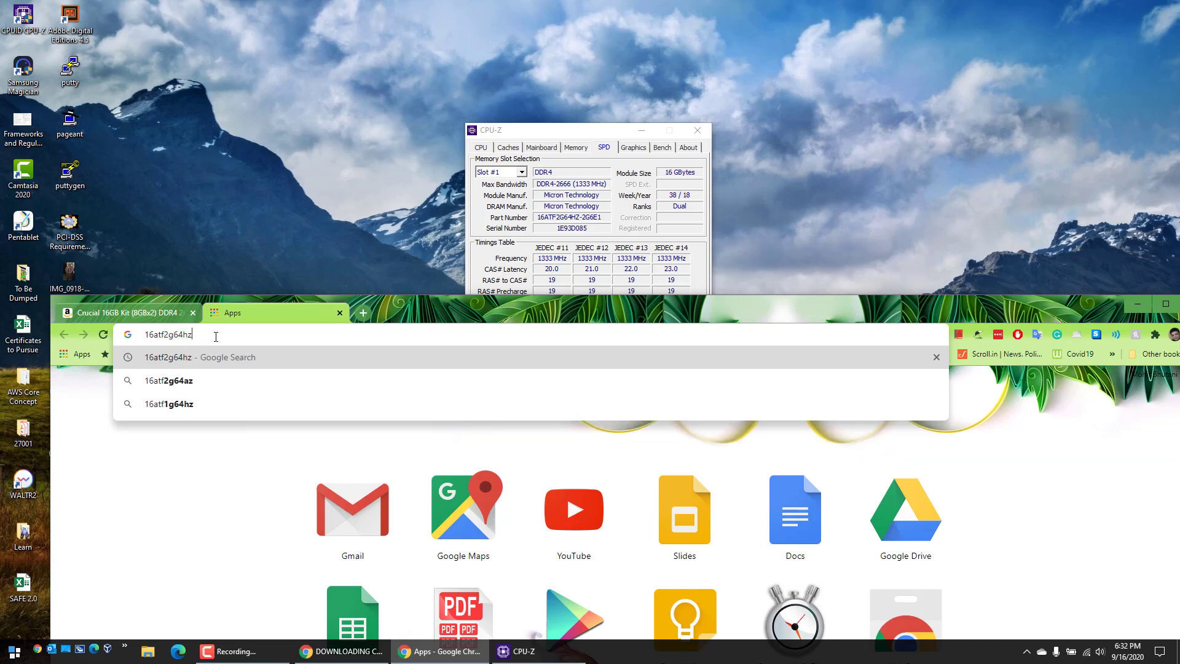
text(-2)
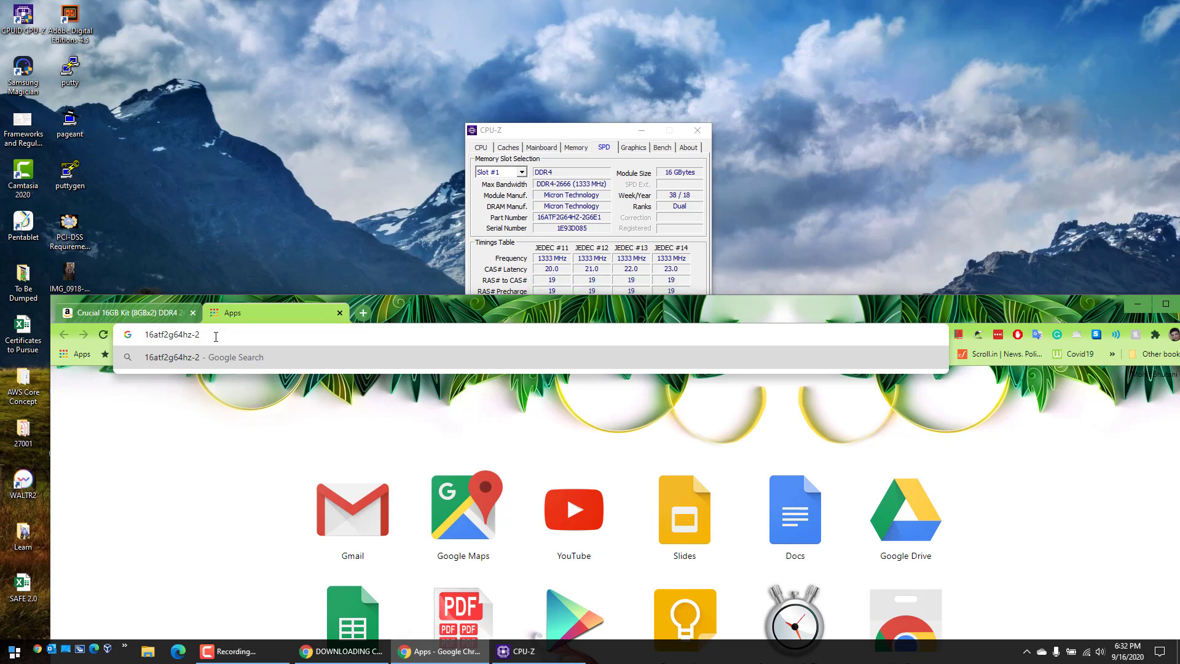
text(gr)
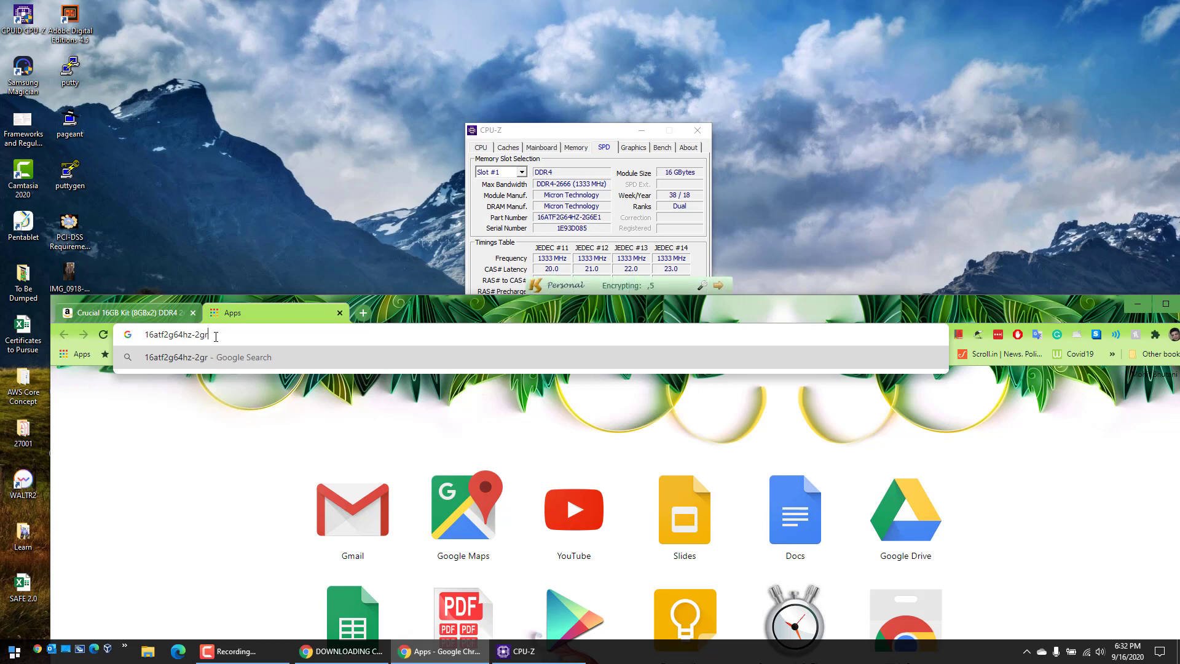
key(Backspace)
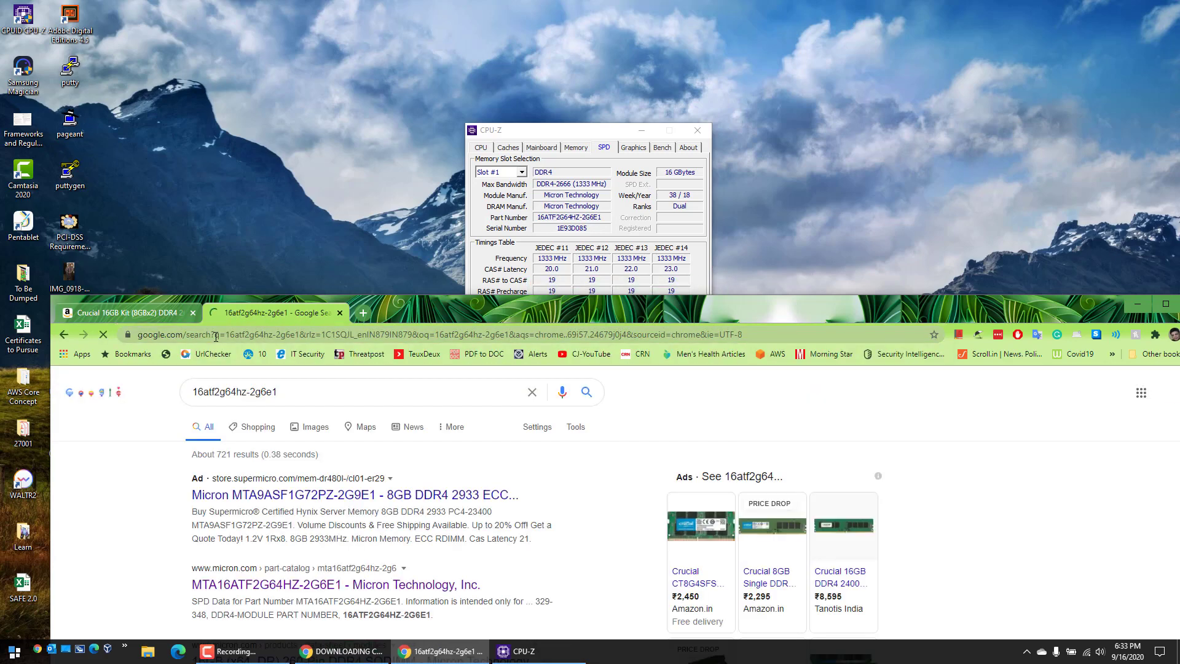
Open the Supermicro memory and Micron 260-Pin SODIMM results in new tabs, then the Amazon result's link options
right_click(350, 496)
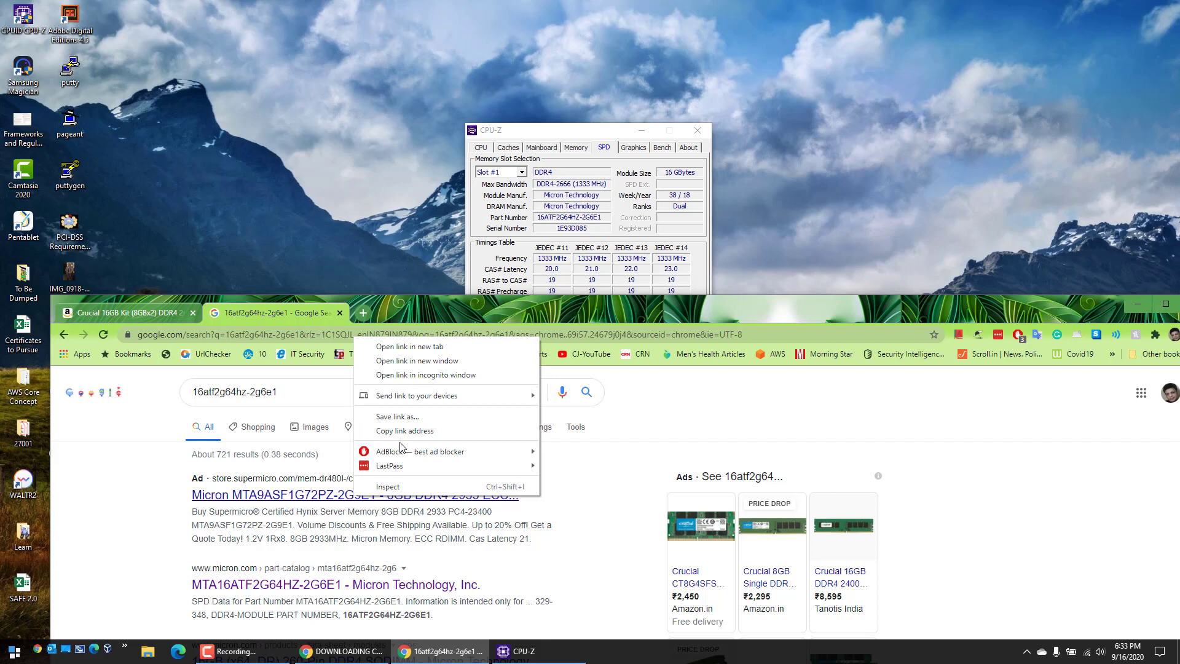
click(411, 347)
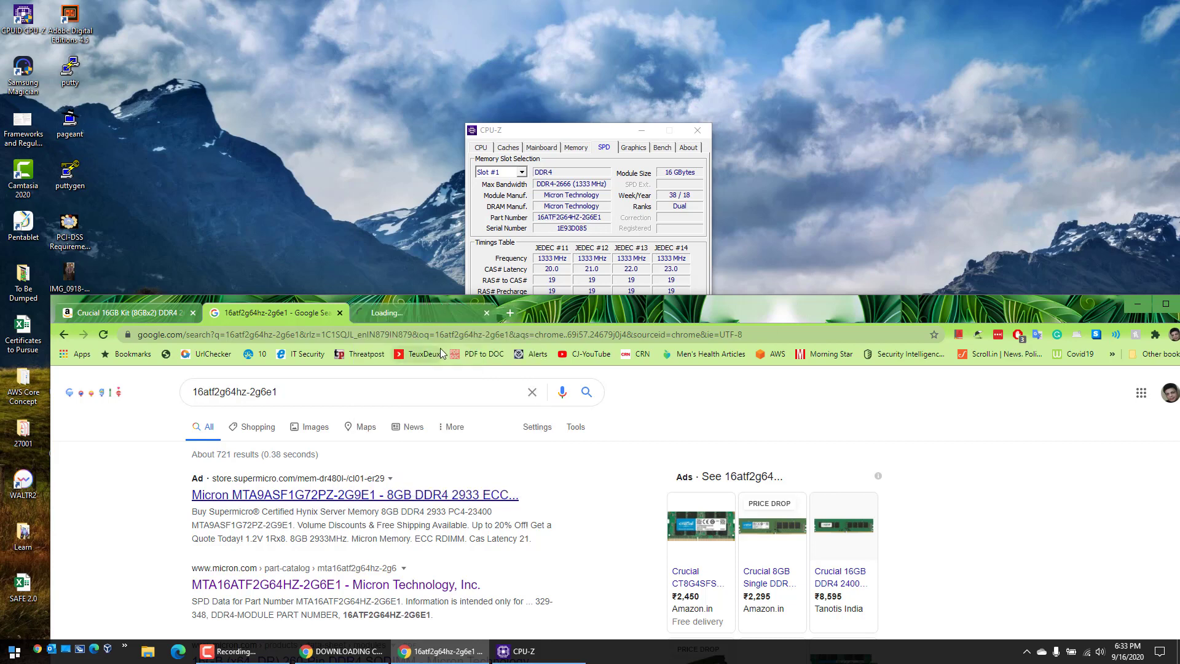
scroll(down, 3)
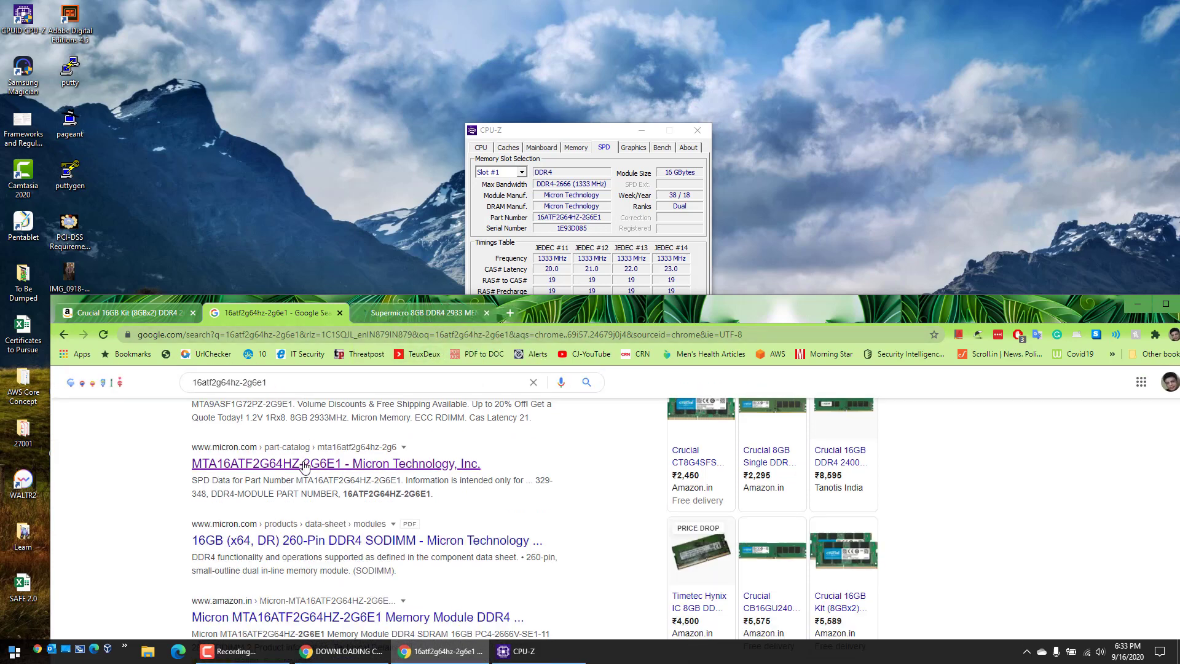
right_click(335, 463)
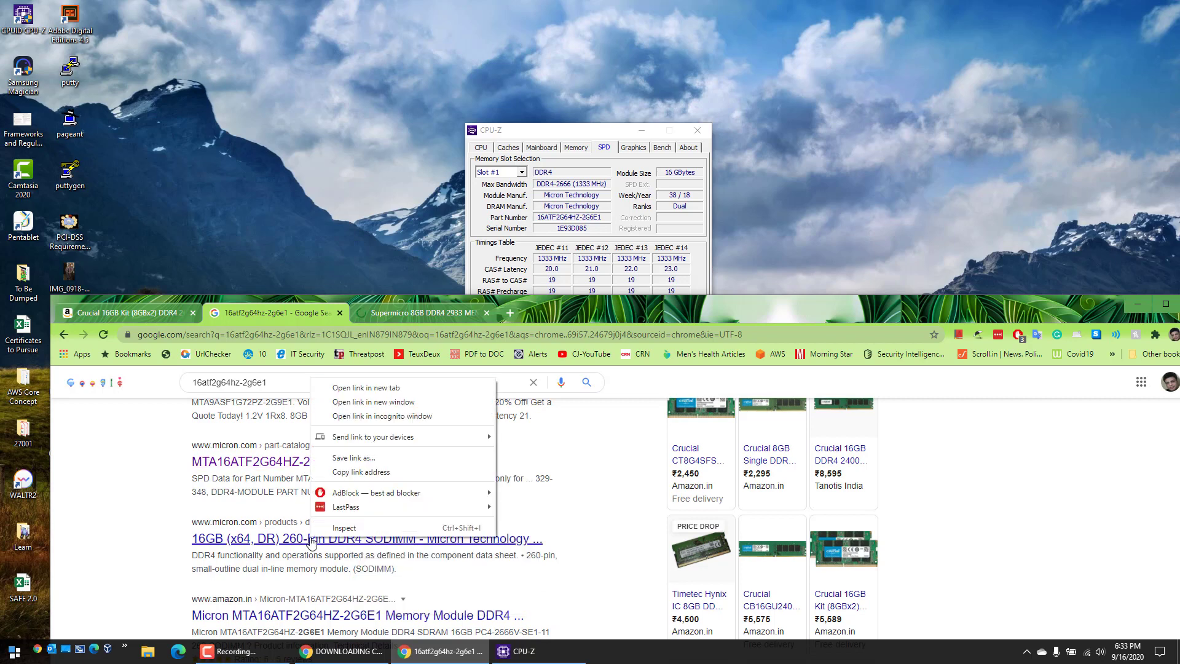
click(363, 387)
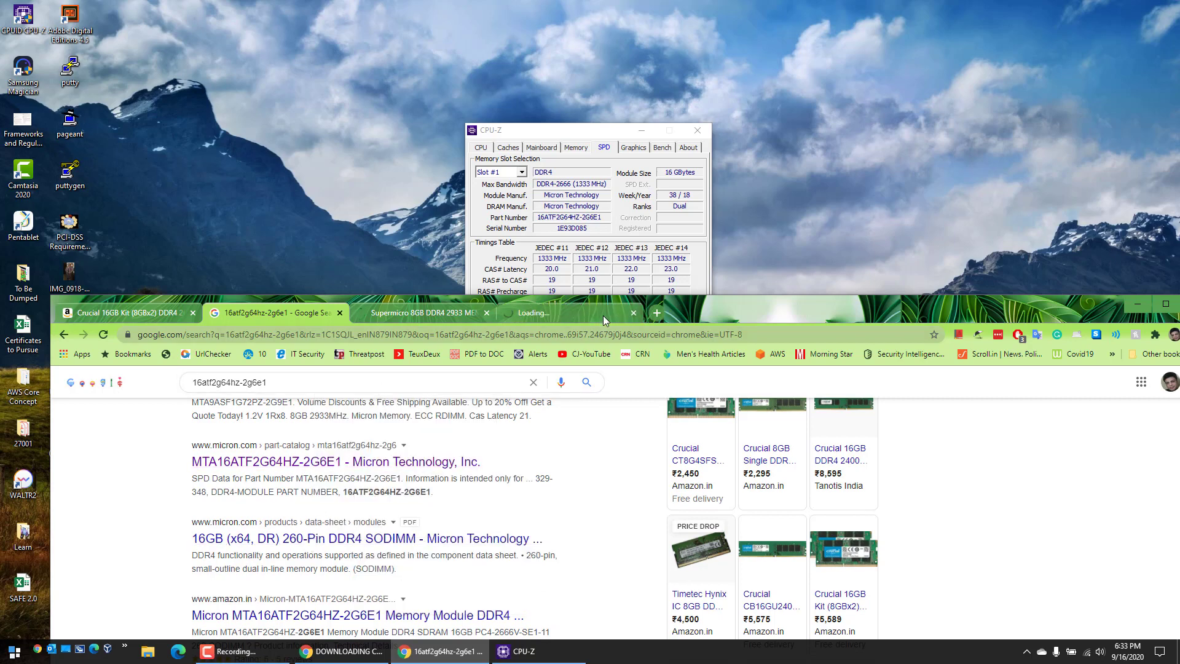
mouse_move(421, 312)
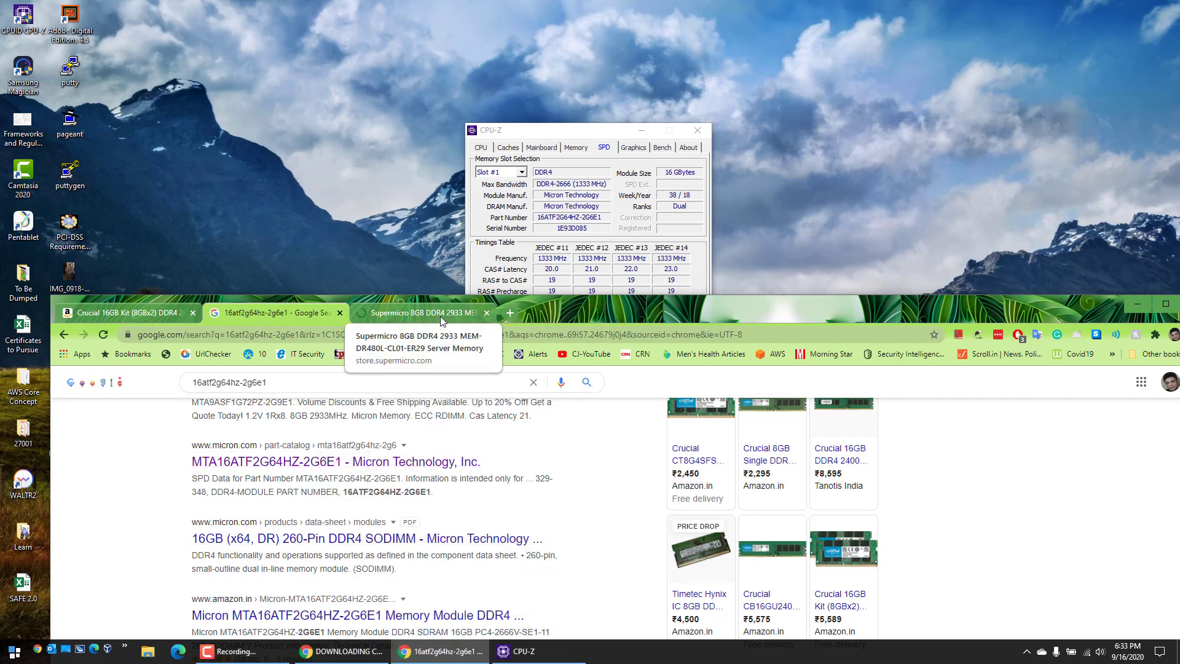
mouse_move(444, 327)
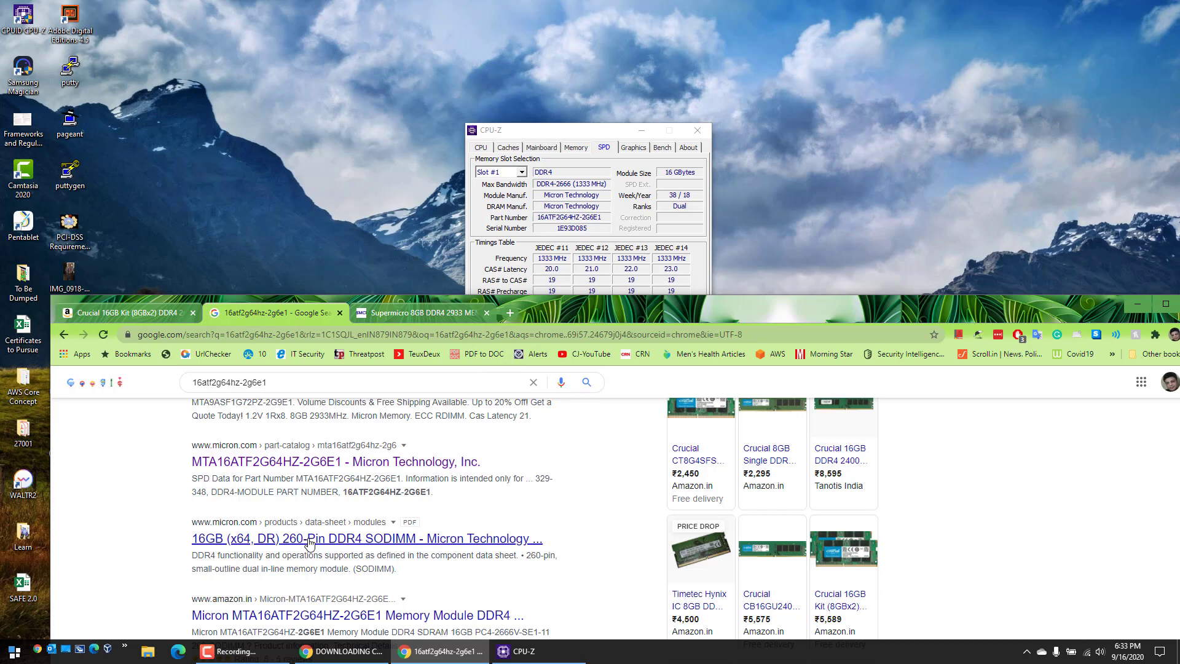
mouse_move(364, 461)
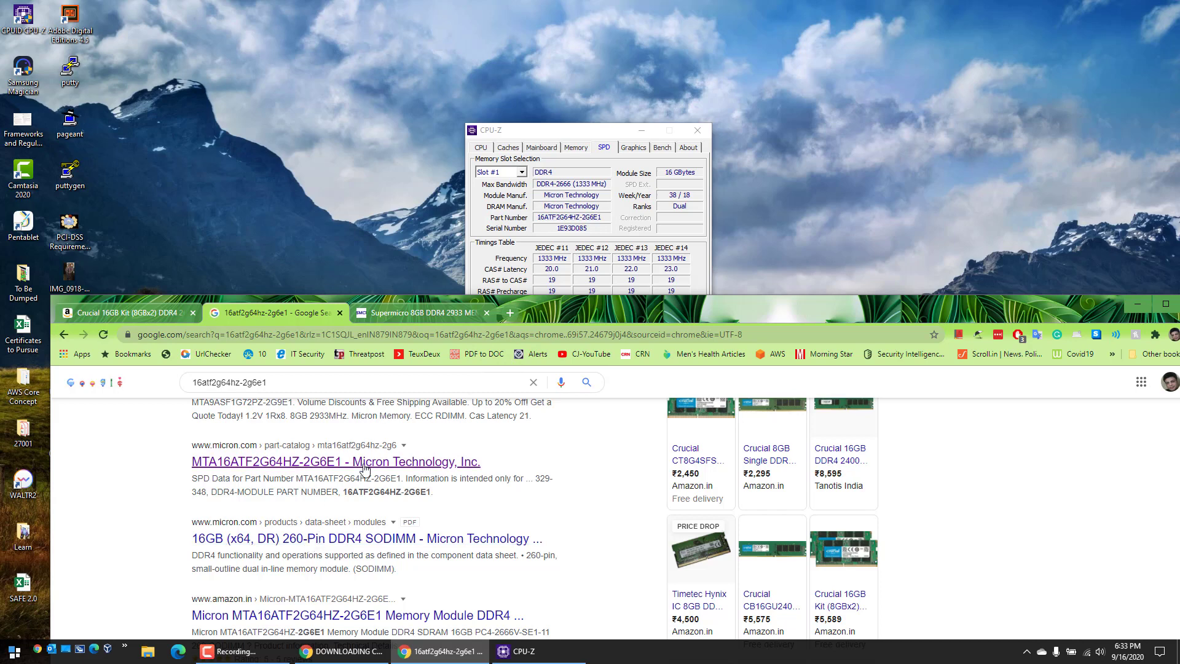
right_click(365, 461)
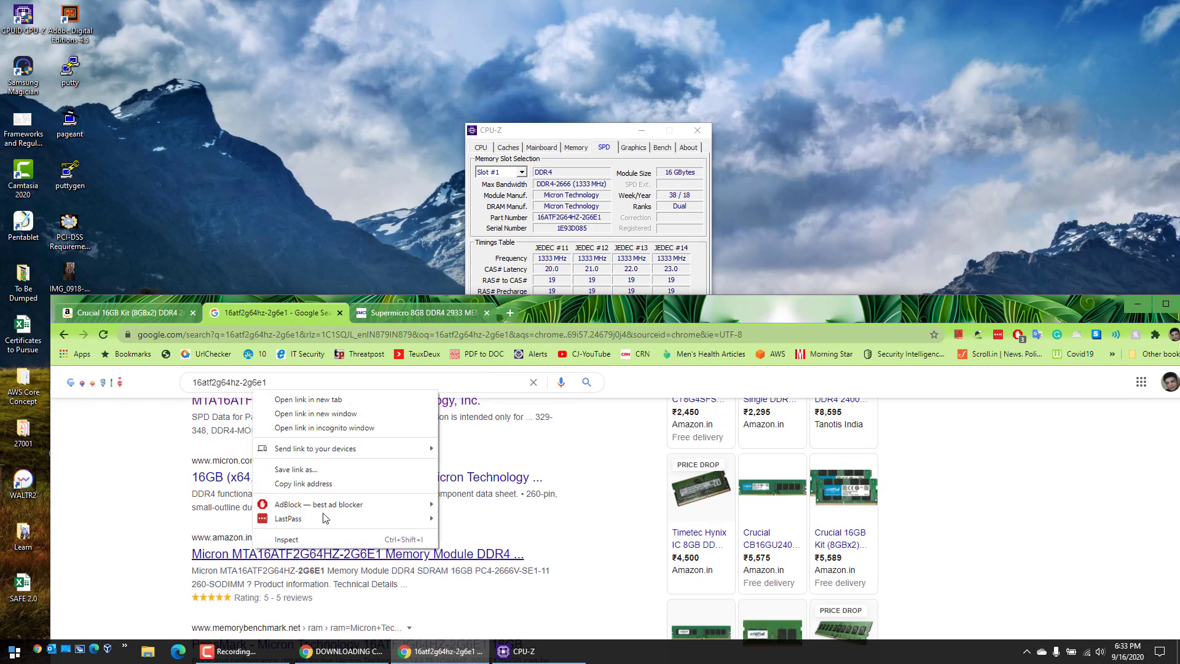
Open the Amazon Micron MTA16ATF2G64HZ-2G6E1 16GB SODIMM listing and close the Supermicro page
click(307, 398)
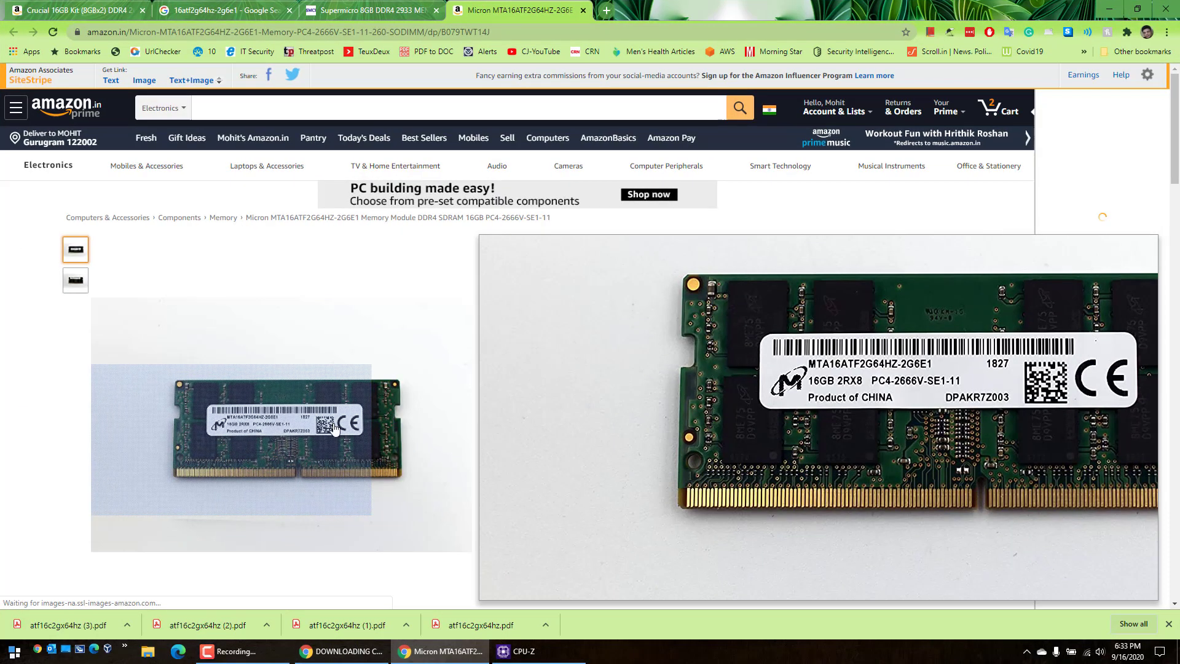
click(1000, 108)
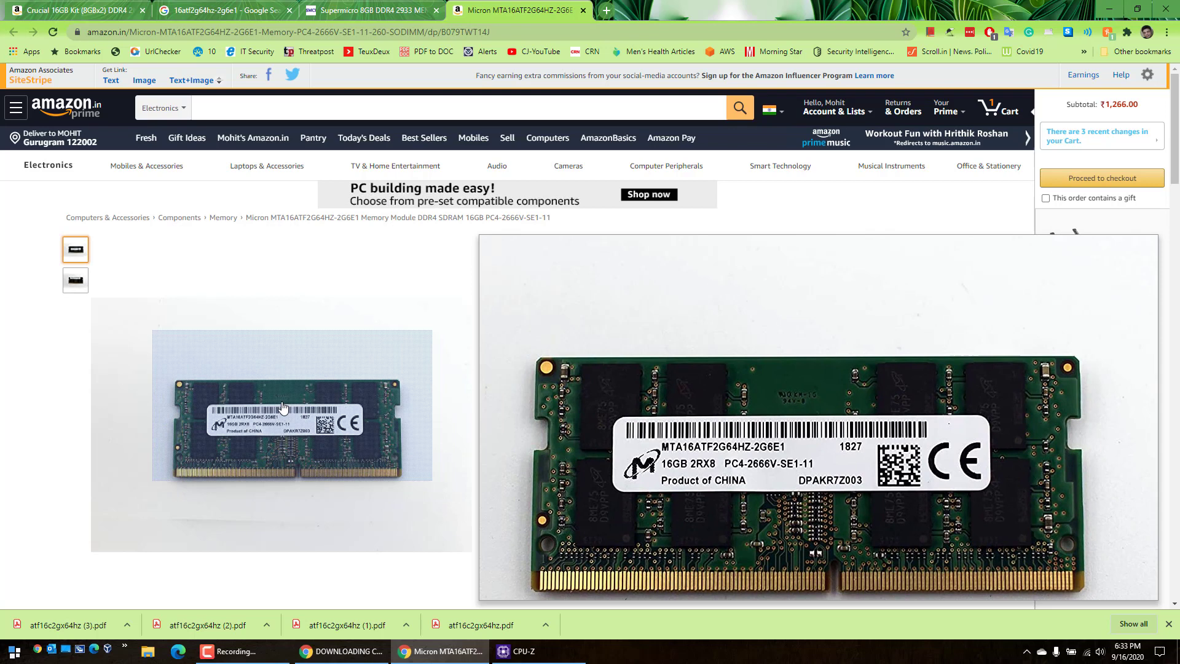
click(369, 10)
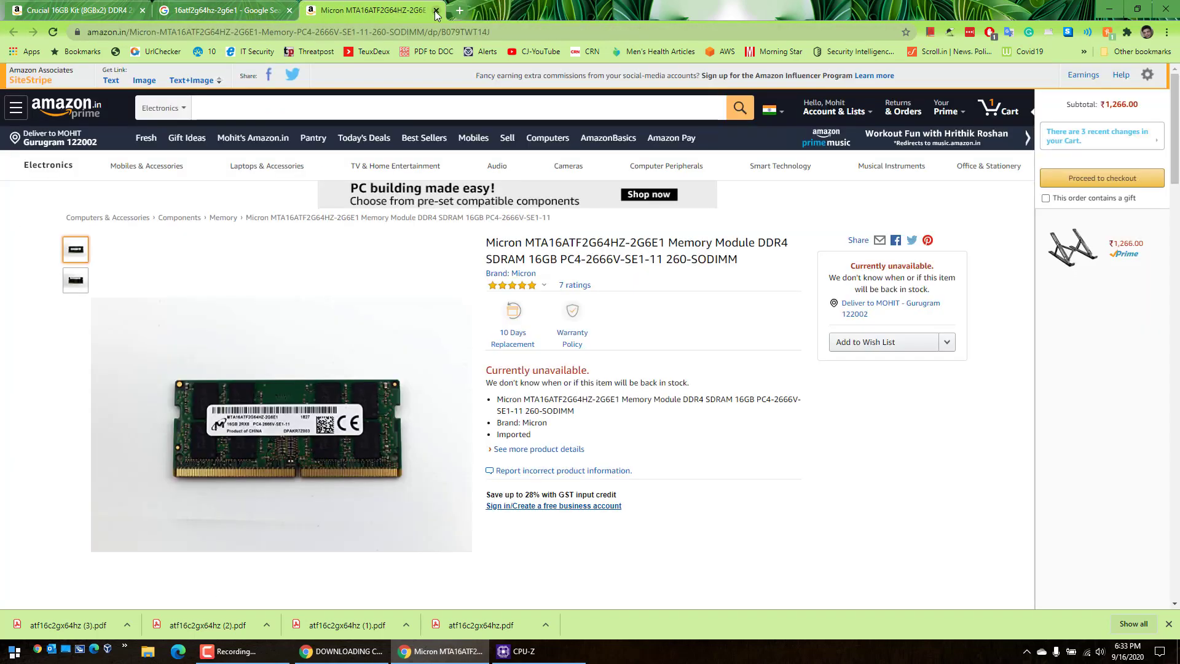
Close the Micron listing page so CPU-Z's slot 1 readout remains on the desktop
click(435, 10)
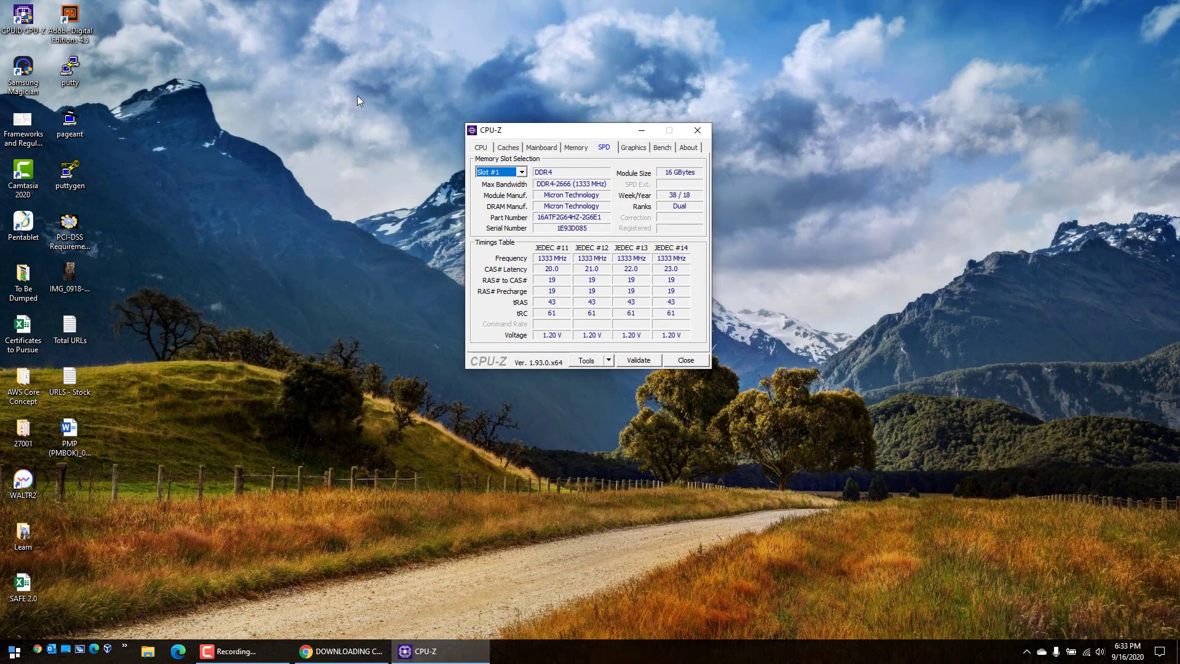
mouse_move(549, 130)
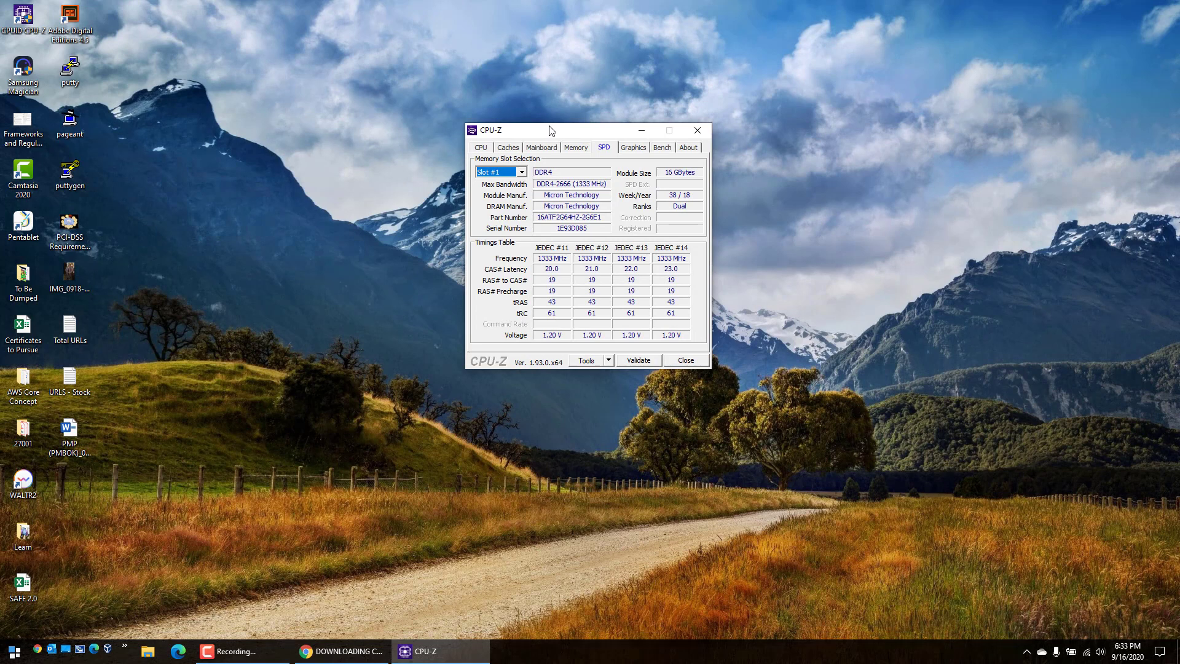